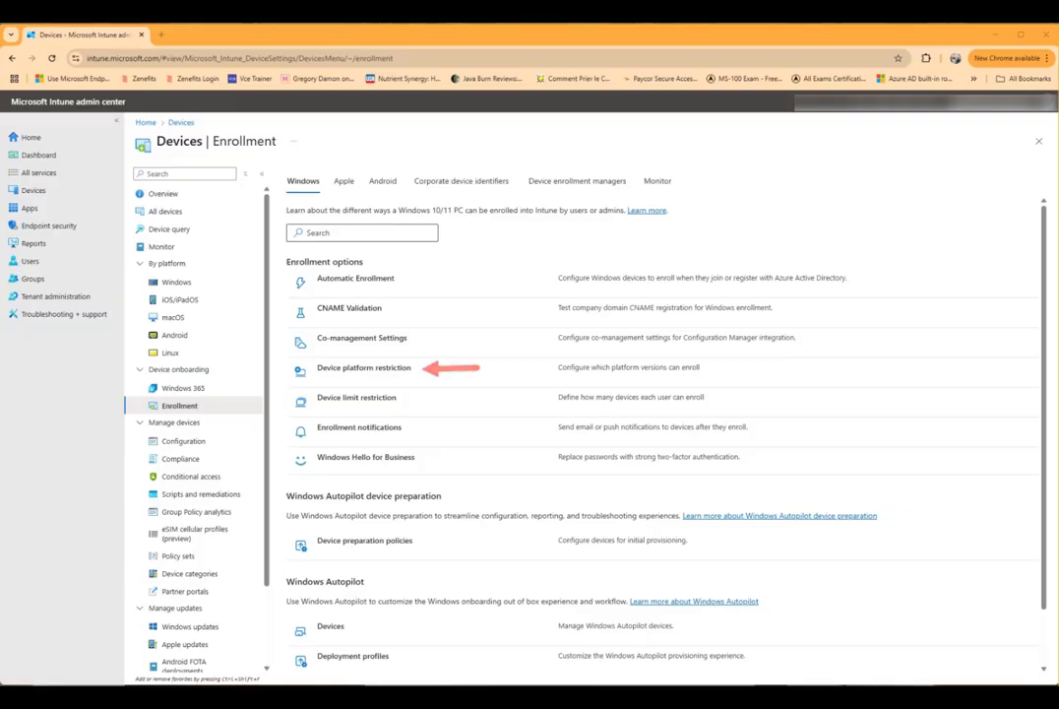
Open the All Users default restriction under Device platform restriction's Android tab.
{"action": "left_click", "coordinate": [364, 367]}
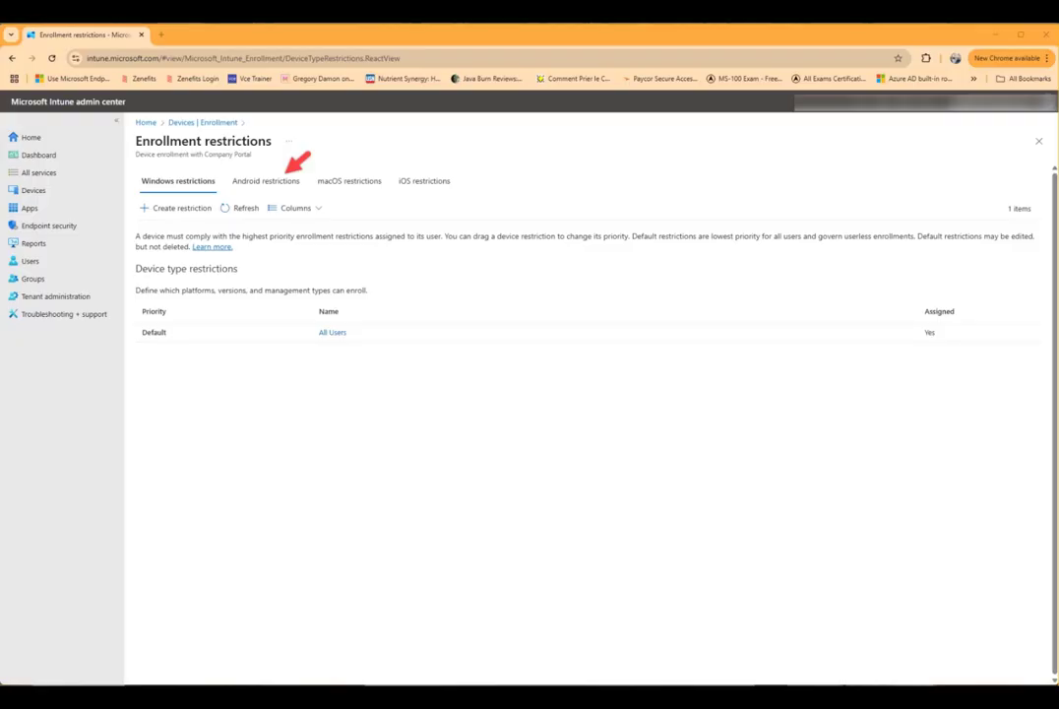
{"action": "left_click", "coordinate": [265, 180]}
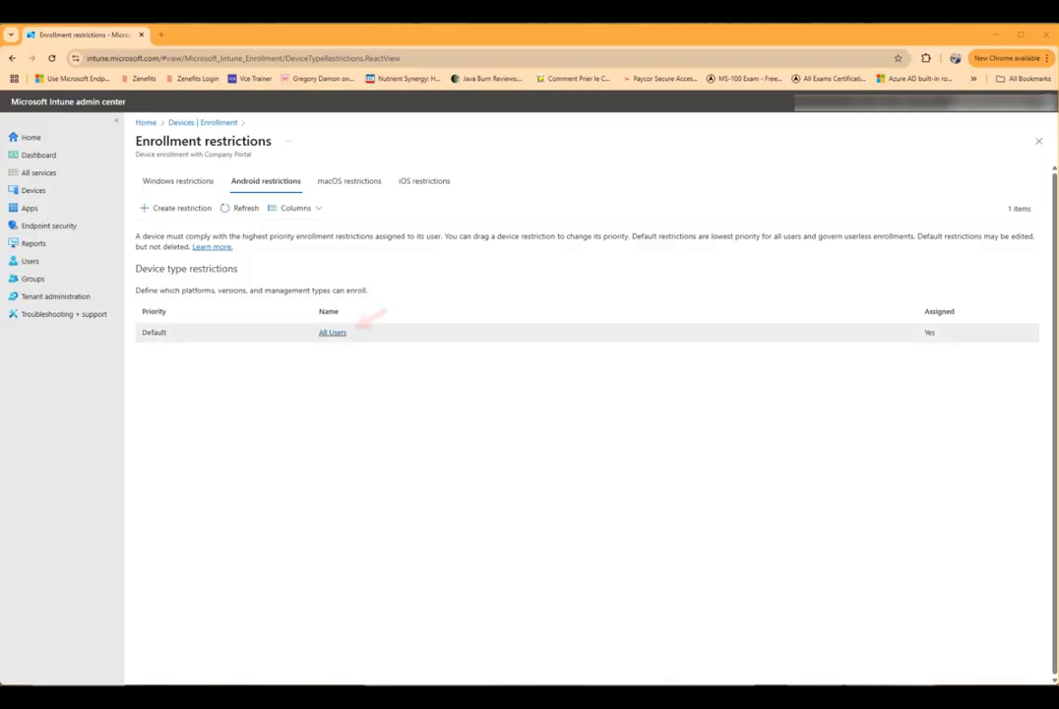
{"action": "left_click", "coordinate": [333, 332]}
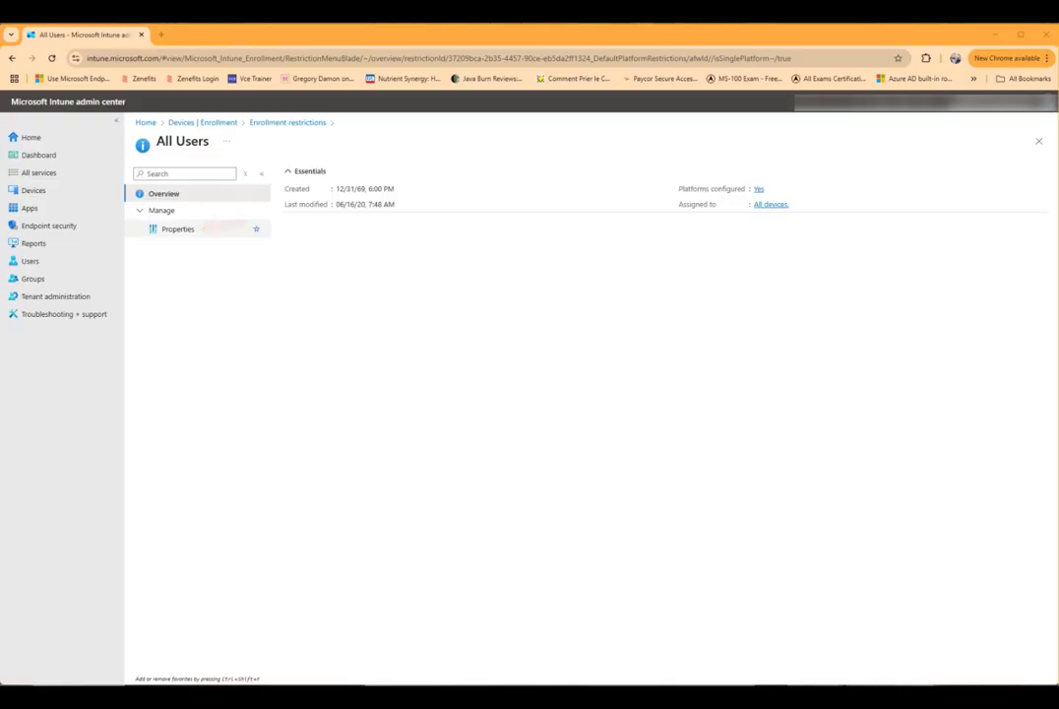
Review the All Users restriction's platform properties, then go back to Devices > Overview.
{"action": "left_click", "coordinate": [178, 229]}
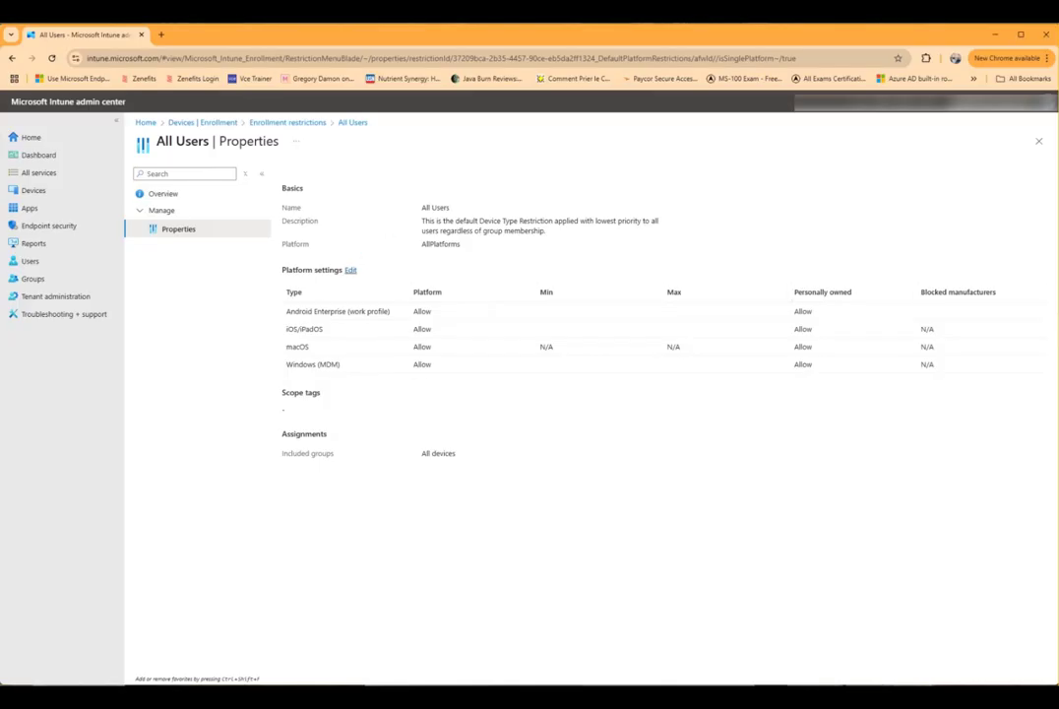
{"action": "left_click", "coordinate": [350, 269]}
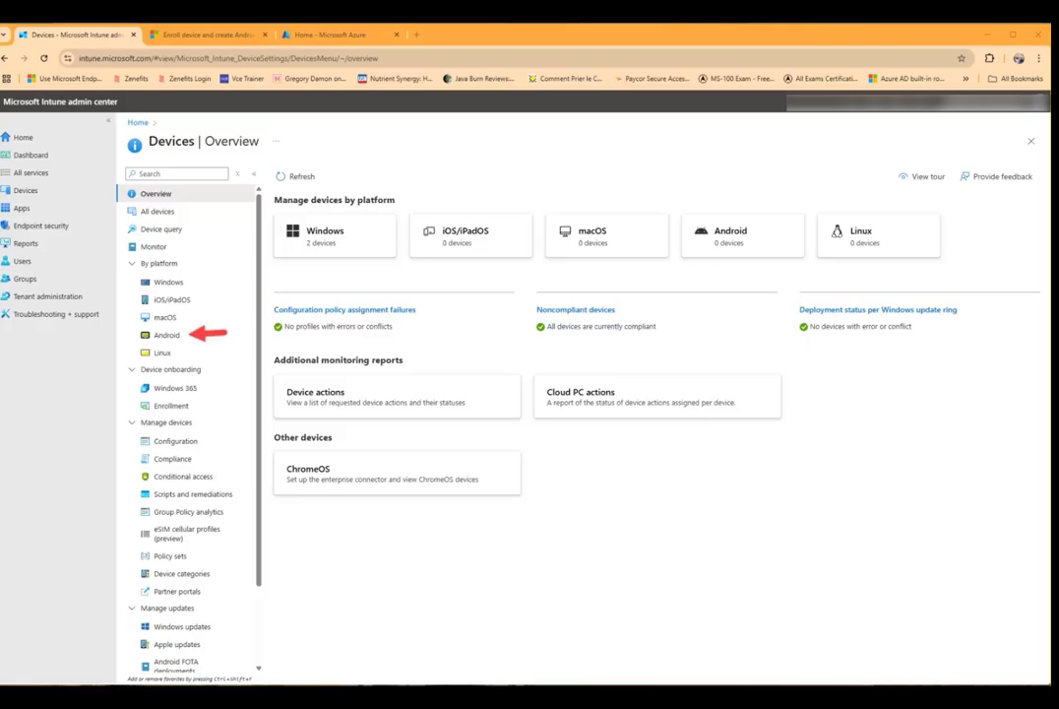
Open Android under By platform and go to its Enrollment page.
{"action": "left_click", "coordinate": [167, 334]}
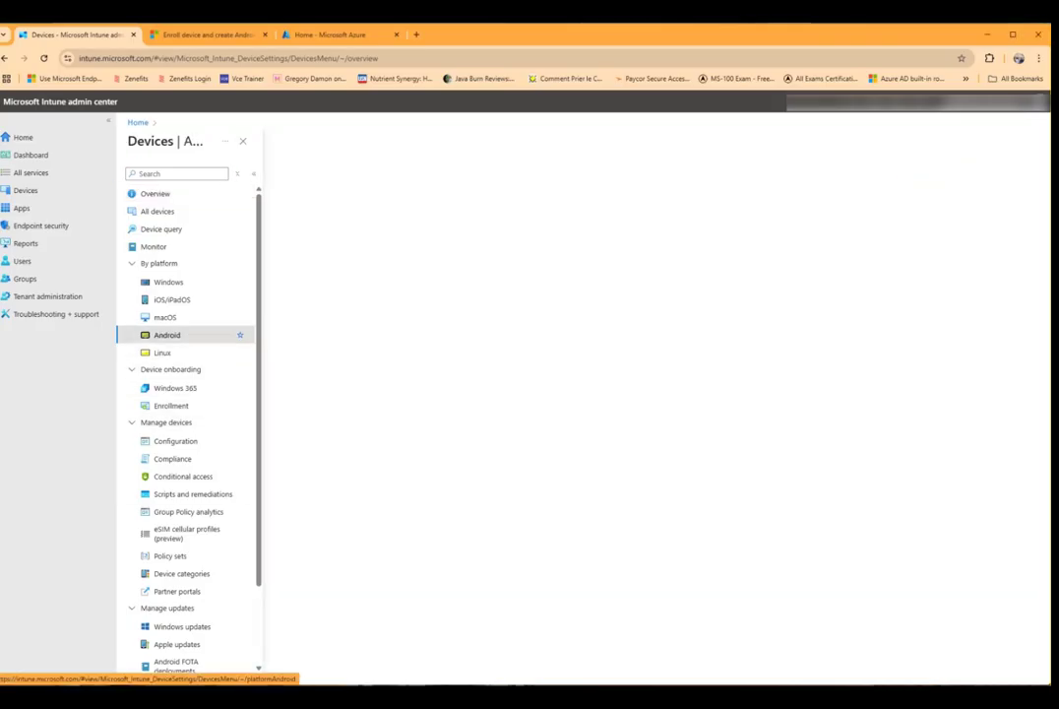
{"action": "left_click", "coordinate": [166, 335]}
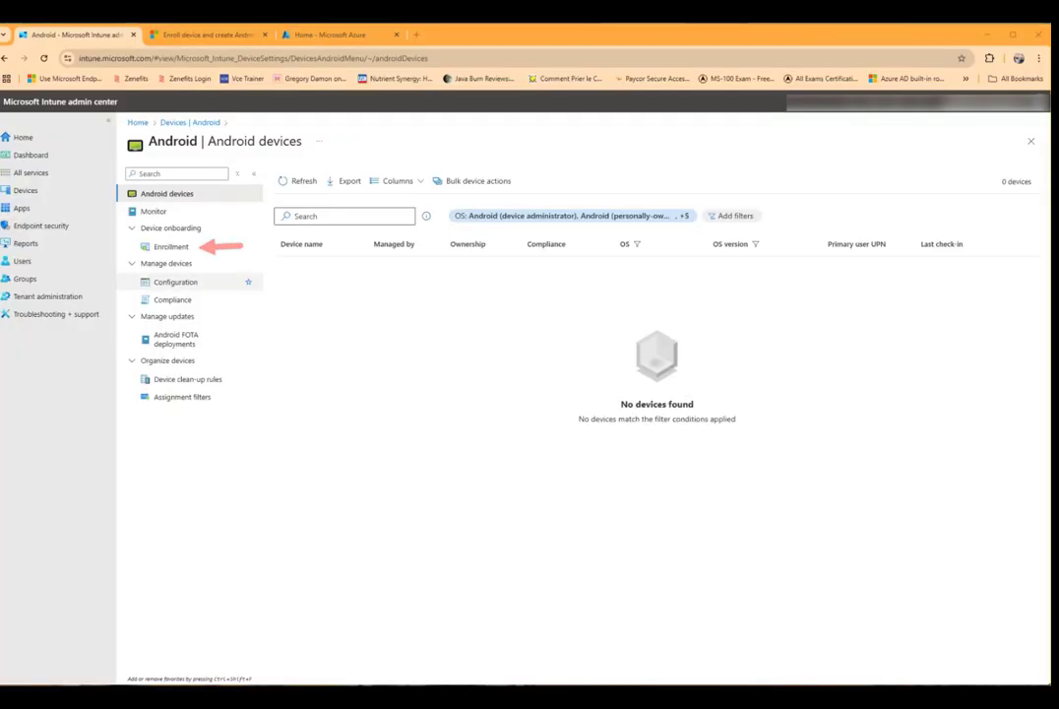
{"action": "left_click", "coordinate": [171, 246]}
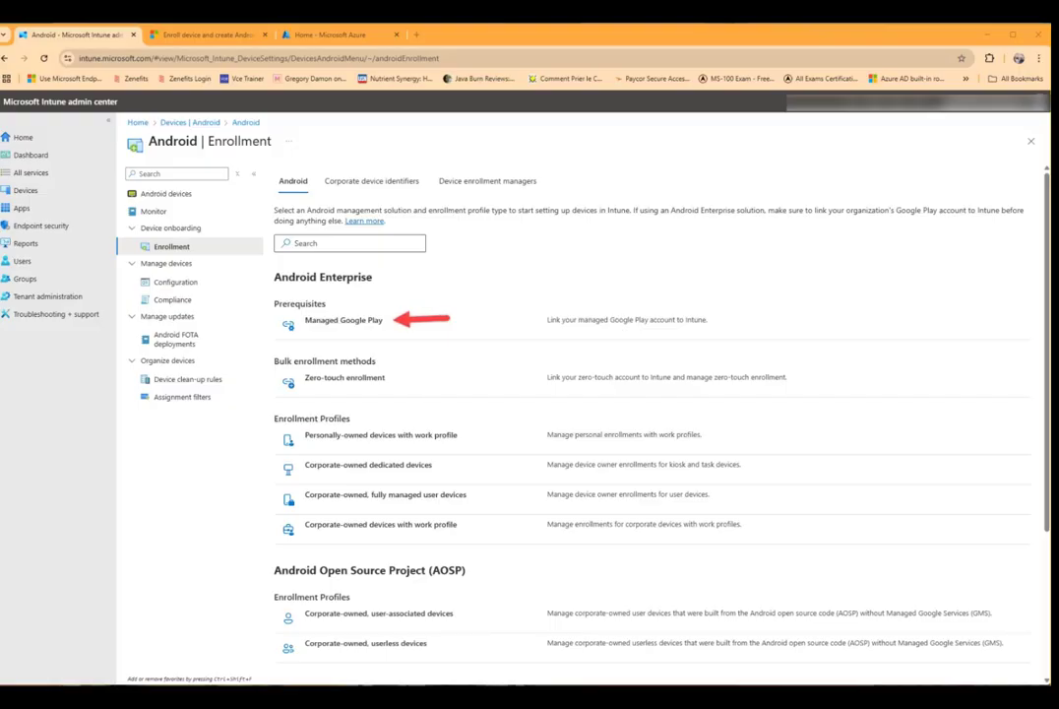
In Managed Google Play, agree to share data with Google and launch Google sign-up.
{"action": "left_click", "coordinate": [343, 319]}
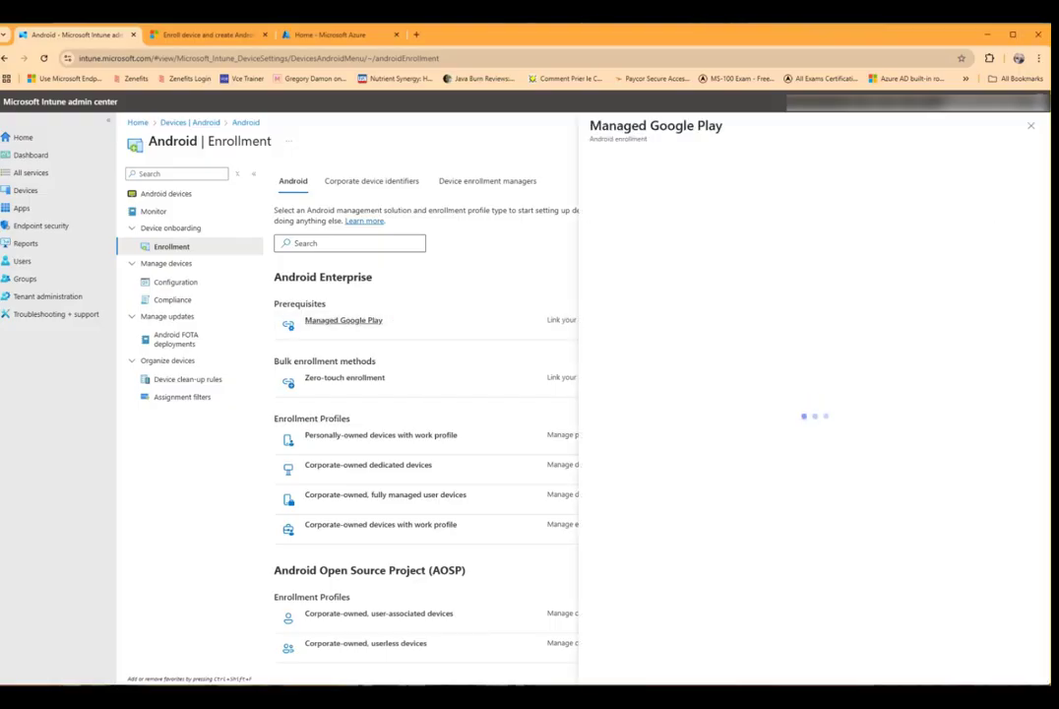
{"action": "left_click", "coordinate": [343, 320]}
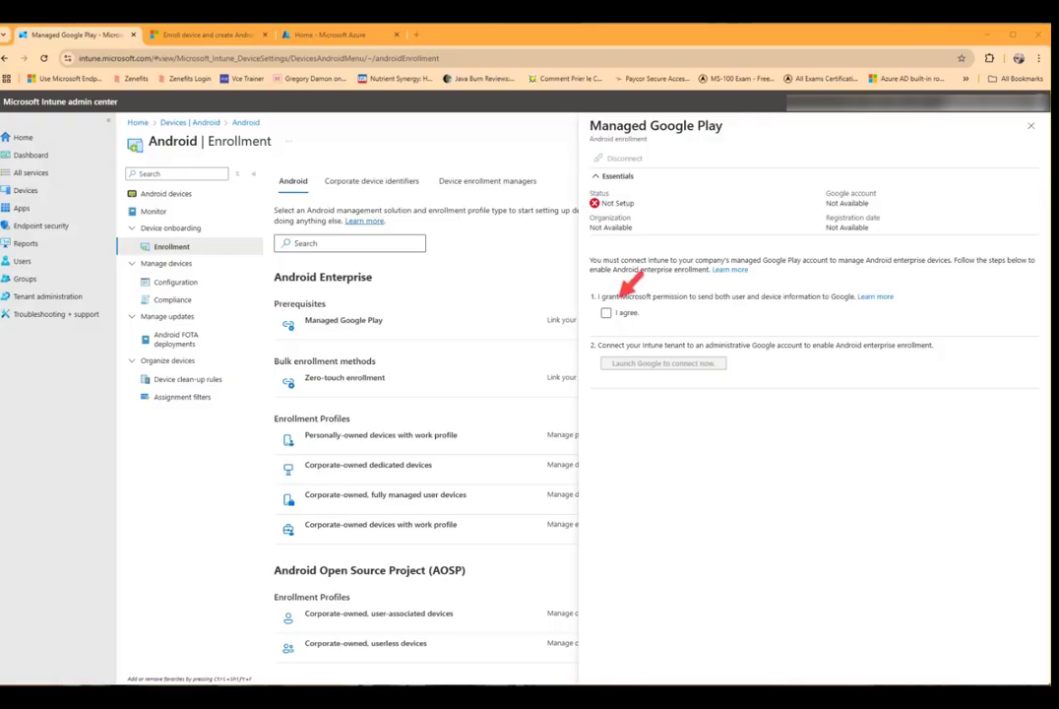
{"action": "left_click", "coordinate": [606, 312]}
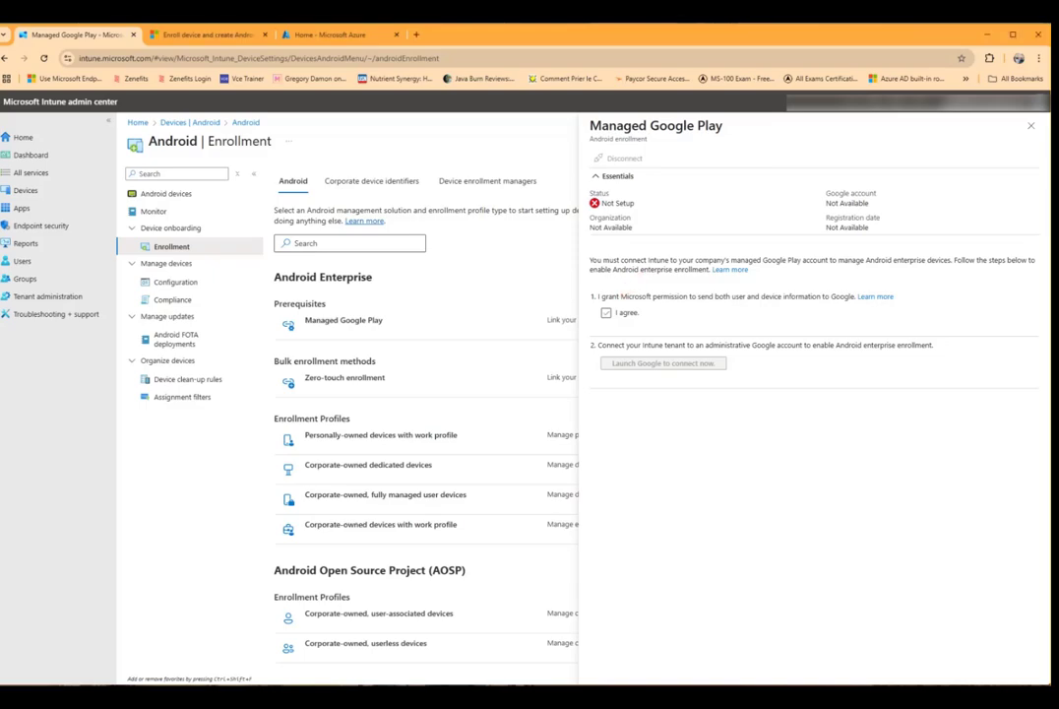
{"action": "left_click", "coordinate": [607, 312]}
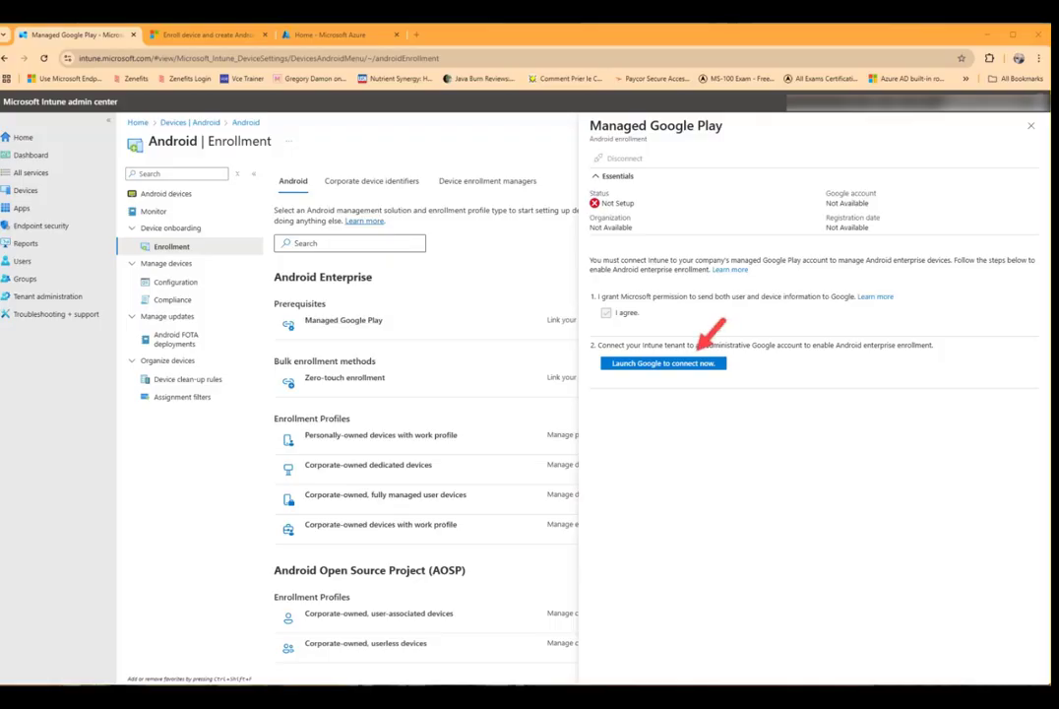
{"action": "left_click", "coordinate": [662, 363]}
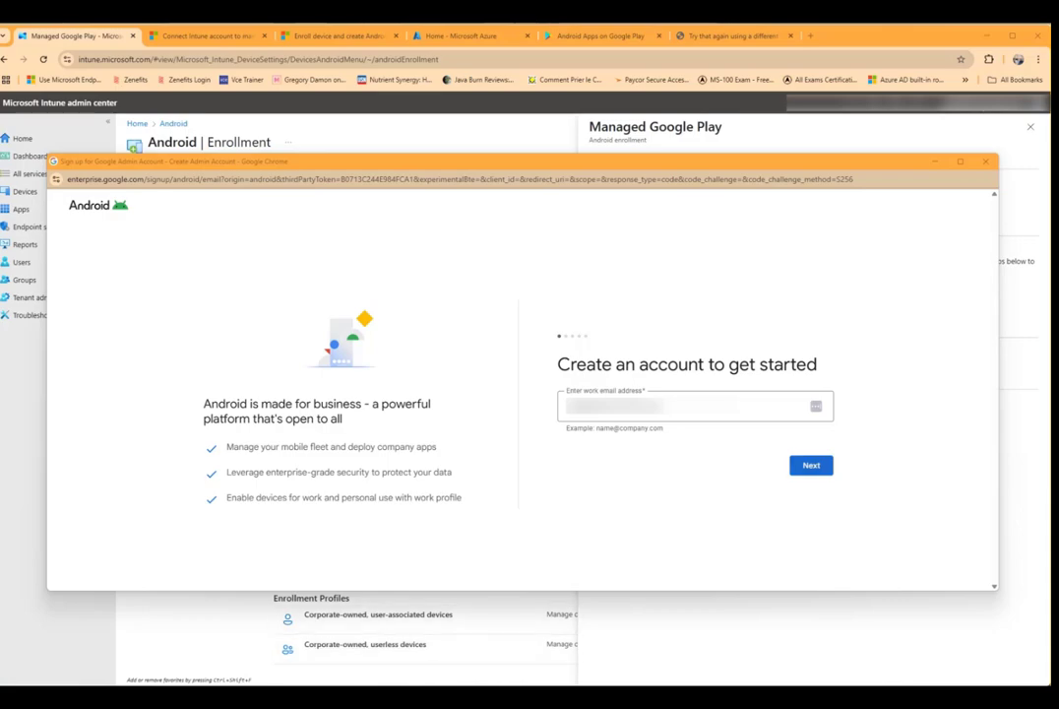
Sign in to Google with the account email and password, choosing Sign up for Android only.
{"action": "left_click", "coordinate": [811, 465]}
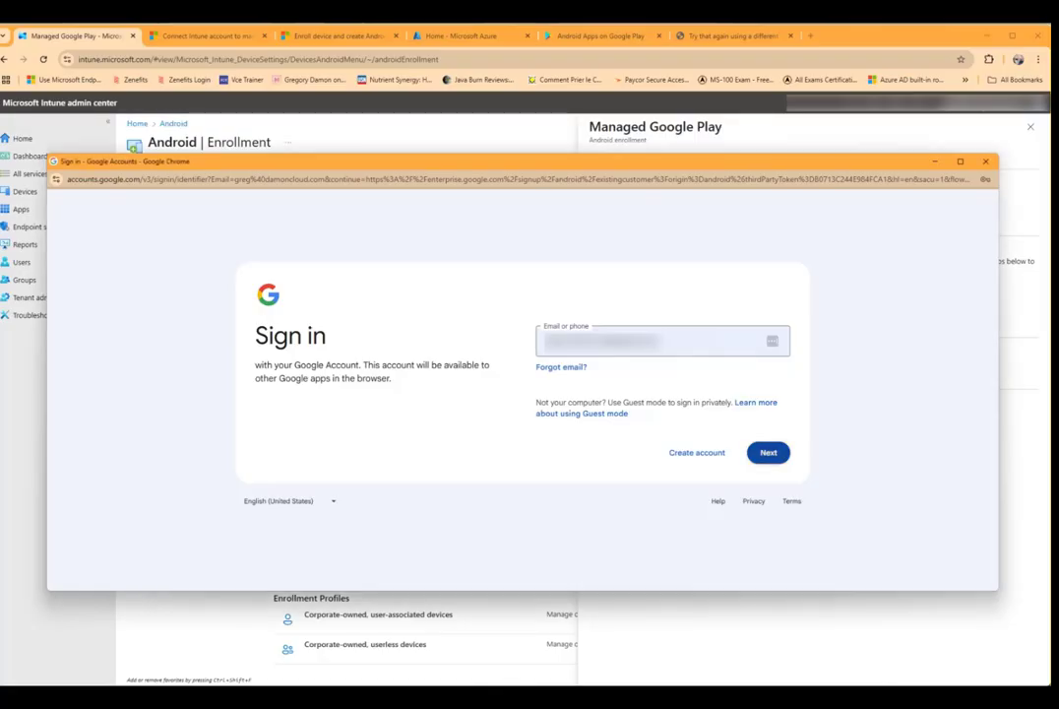
{"action": "left_click", "coordinate": [768, 452]}
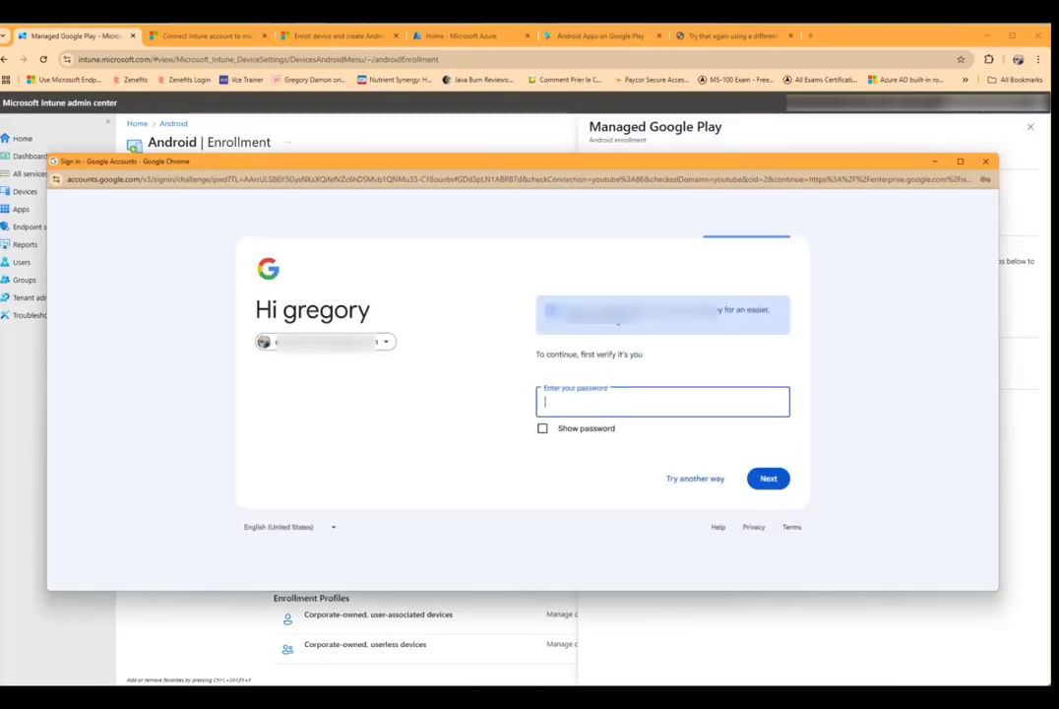
{"action": "type", "text": "password"}
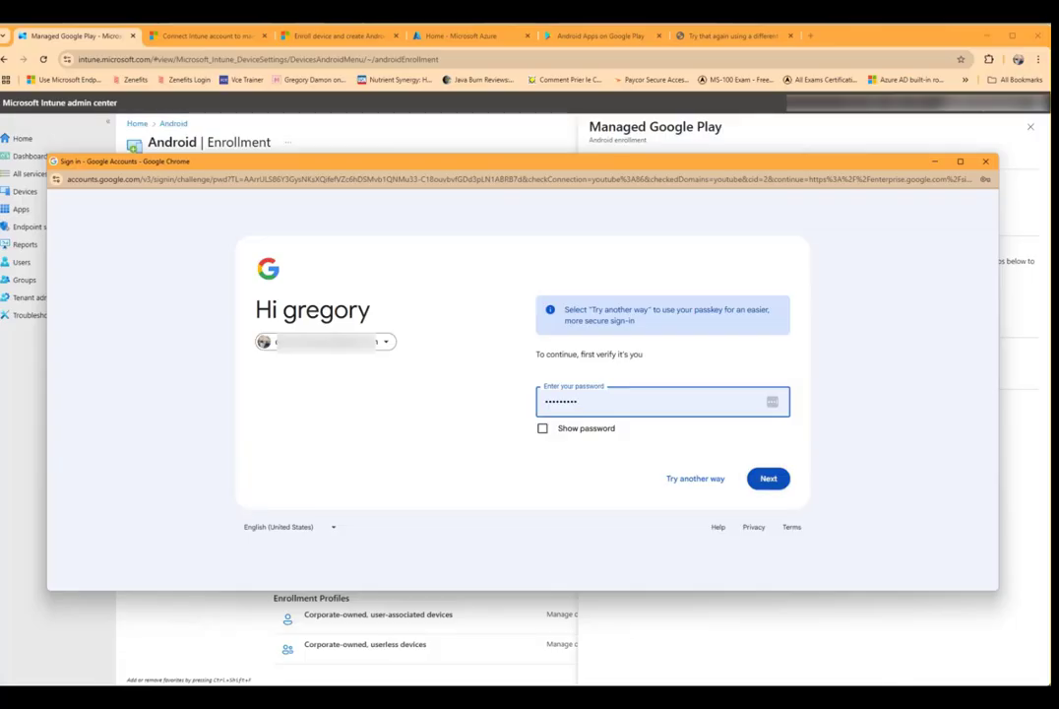
{"action": "left_click", "coordinate": [768, 477]}
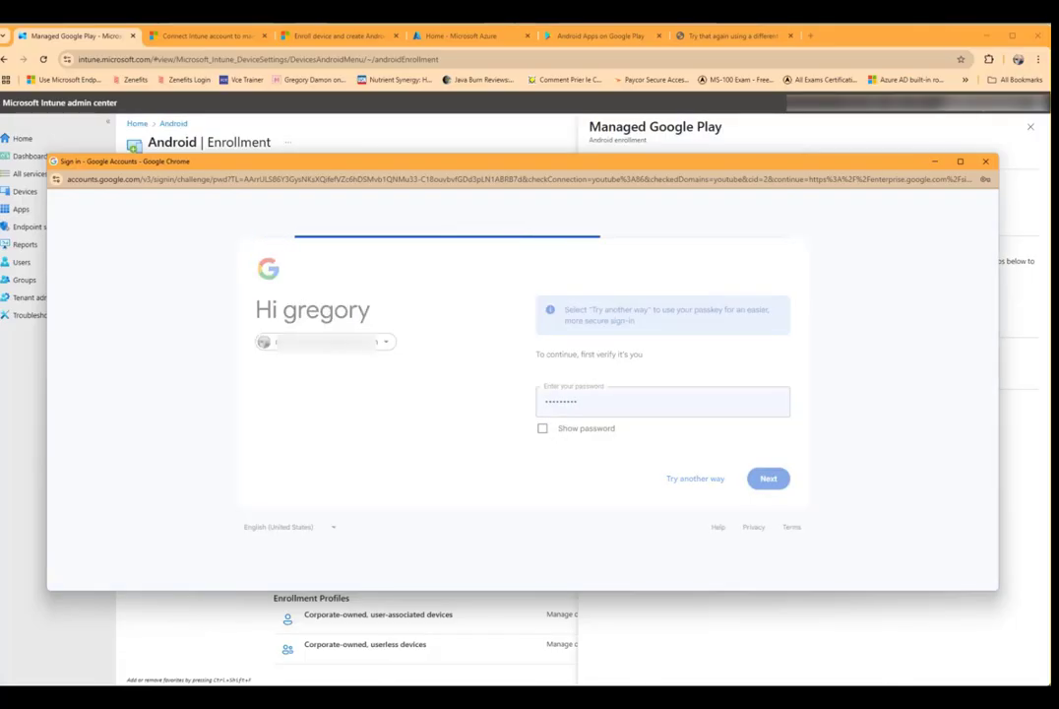
{"action": "left_click", "coordinate": [768, 478]}
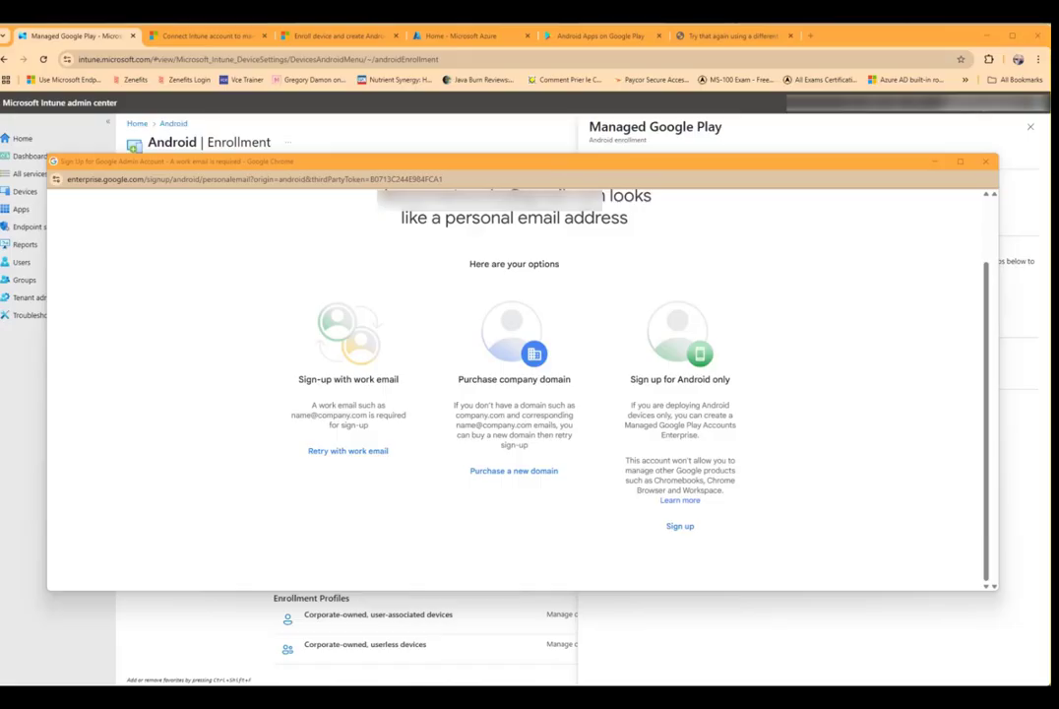
{"action": "left_click", "coordinate": [681, 379]}
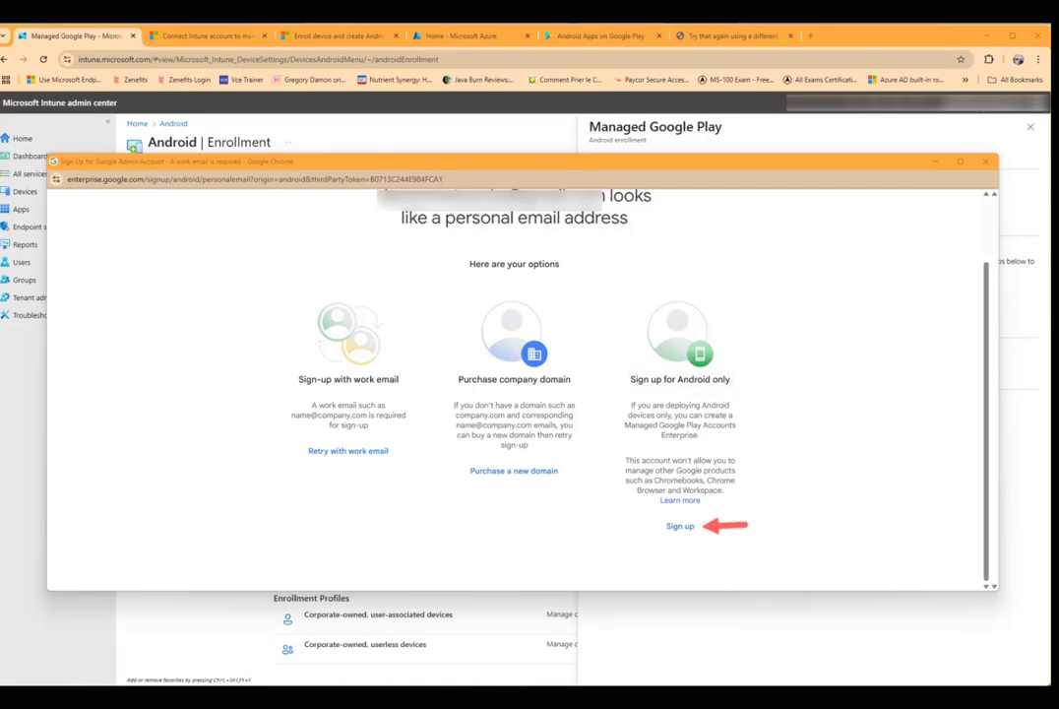
{"action": "left_click", "coordinate": [679, 525]}
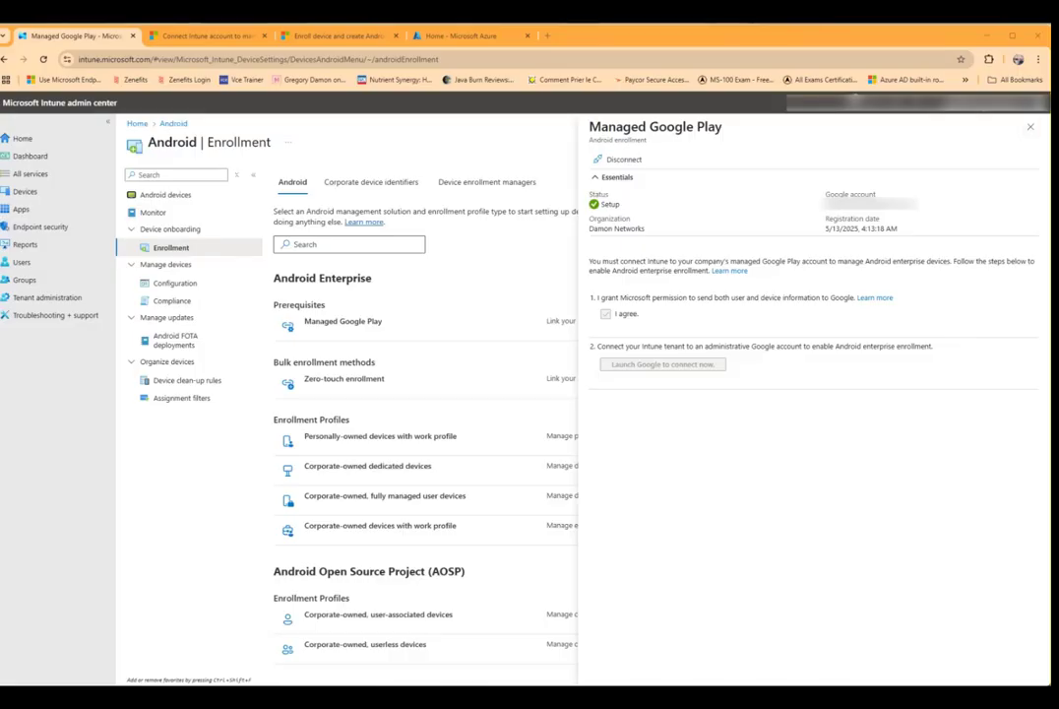
Go to Apps > Android to see Company Portal, Managed Home Screen, Authenticator and Intune.
{"action": "left_click", "coordinate": [1031, 126]}
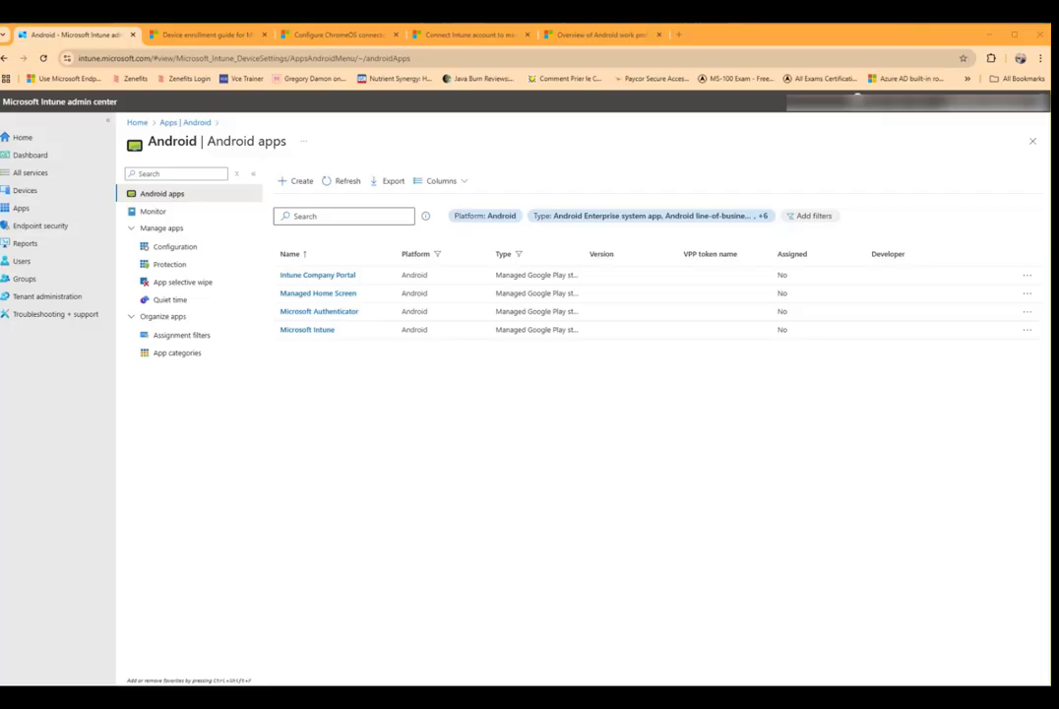
Select + Create on the Android apps page to add a new app.
{"action": "left_click", "coordinate": [22, 137]}
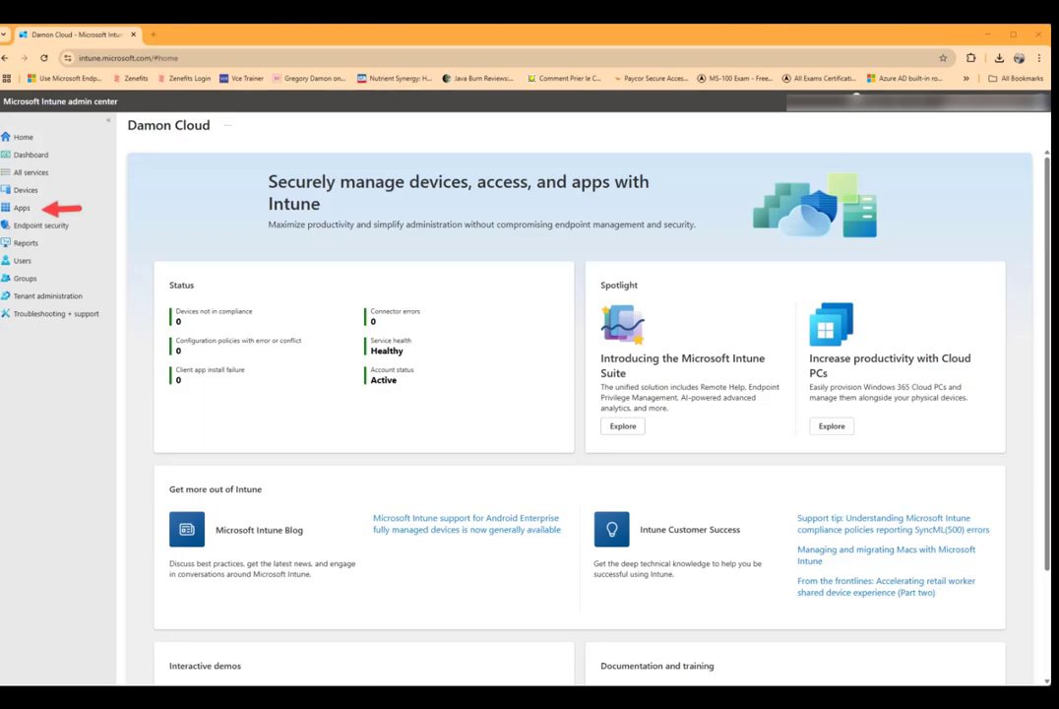
Return to the Android apps list through Apps > Platforms > Android.
{"action": "left_click", "coordinate": [21, 206]}
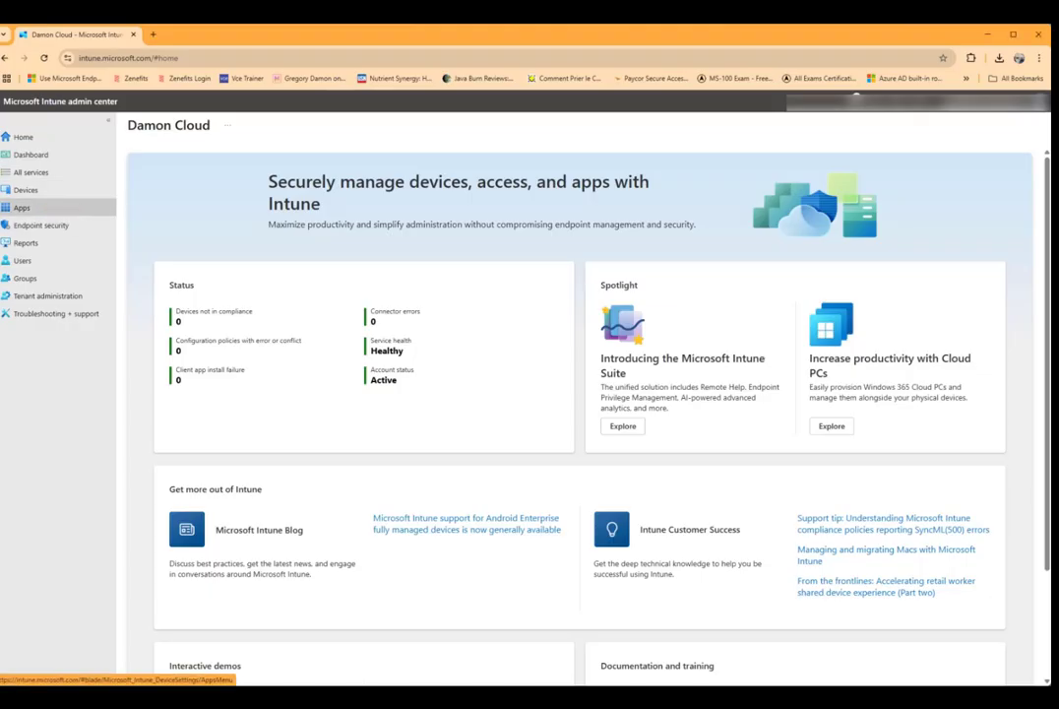
{"action": "left_click", "coordinate": [21, 208]}
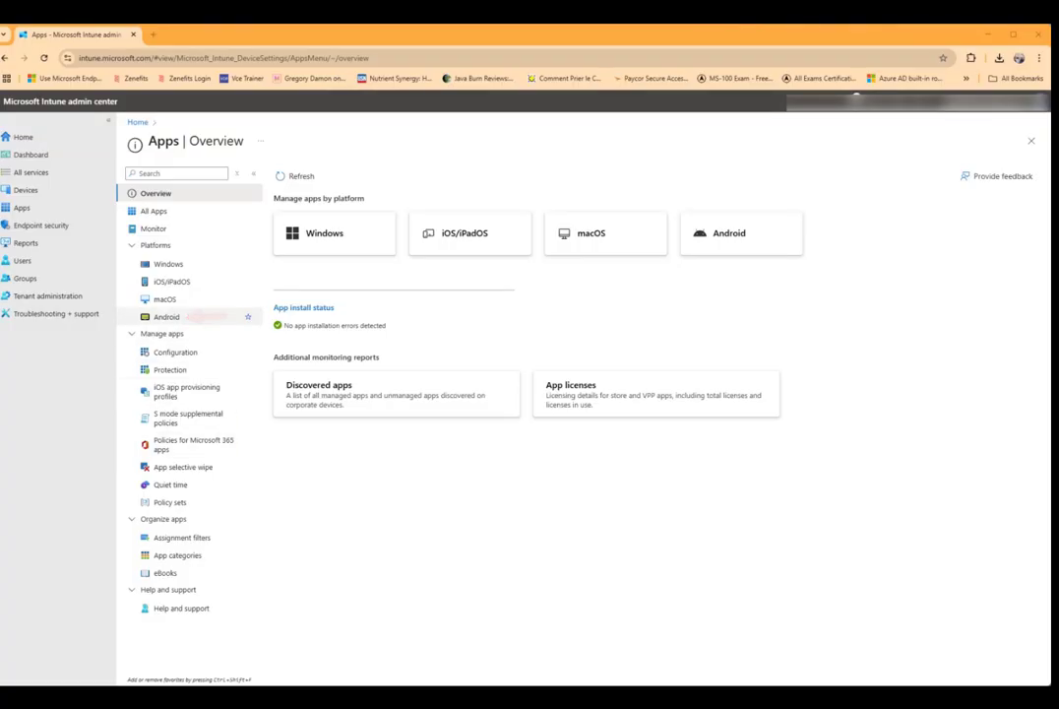
{"action": "left_click", "coordinate": [166, 316]}
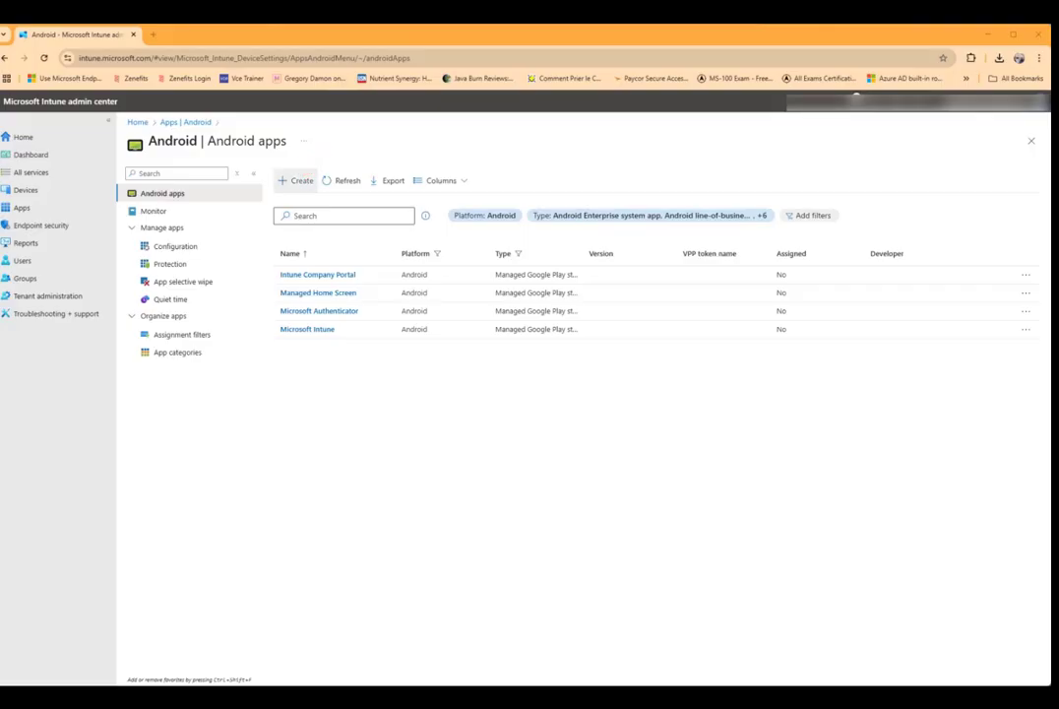
Create a new app with App type Managed Google Play app and confirm with Select.
{"action": "left_click", "coordinate": [296, 180]}
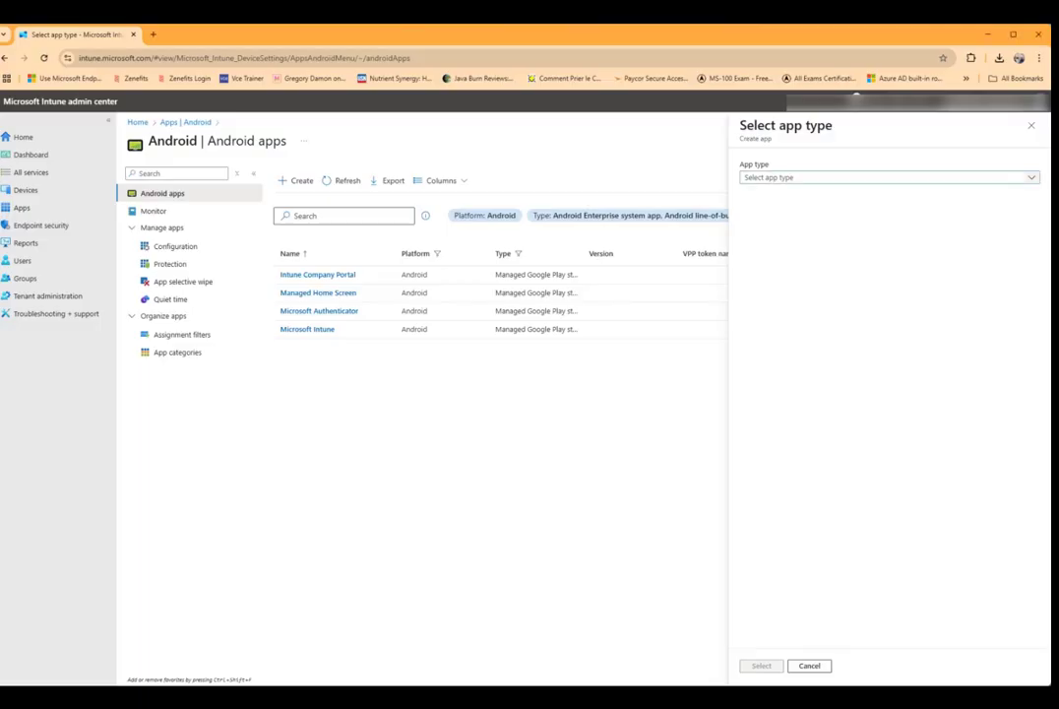
{"action": "left_click", "coordinate": [886, 177]}
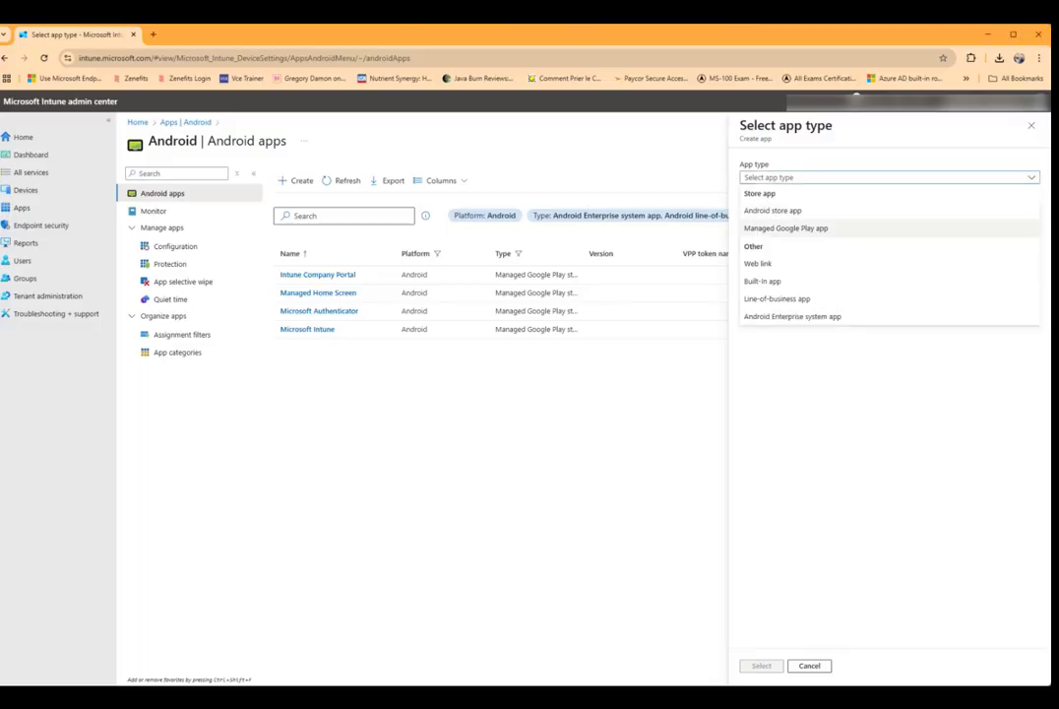
{"action": "left_click", "coordinate": [786, 227]}
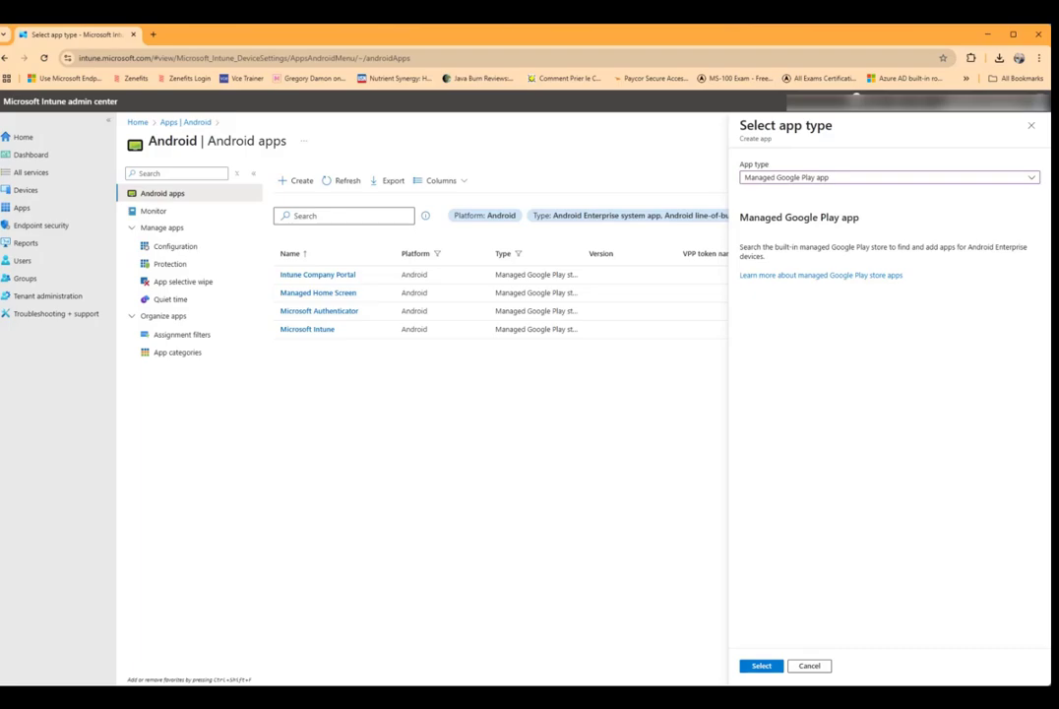
{"action": "left_click", "coordinate": [761, 666]}
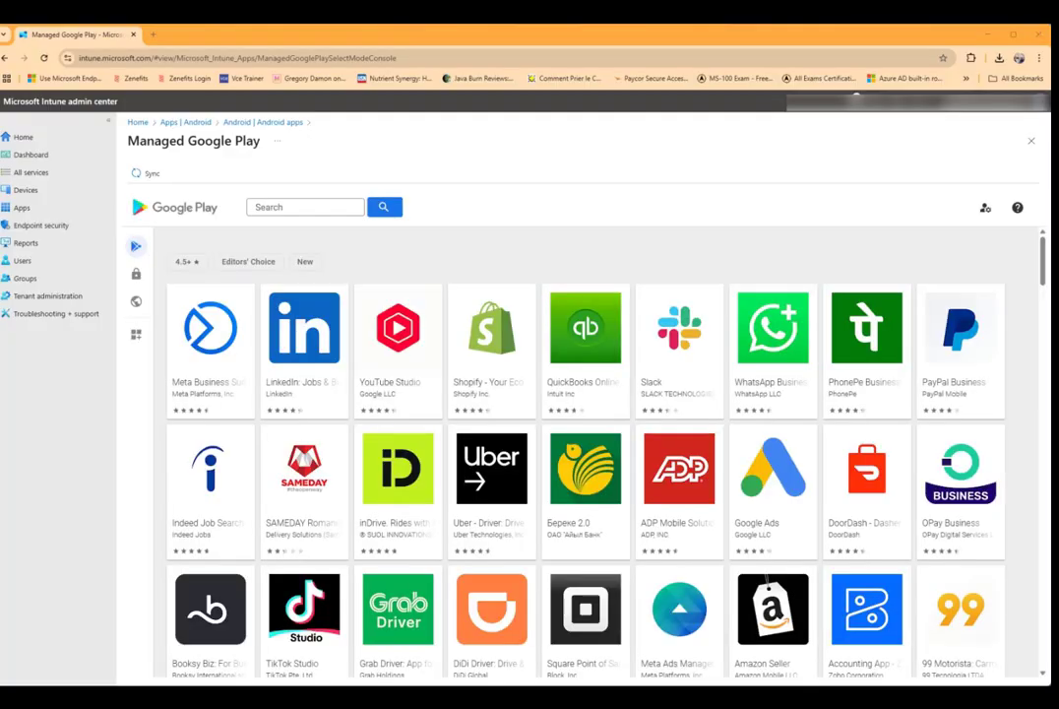
Search Google Play for 'Wor', open Microsoft Word: Edit Documents, and approve it.
{"action": "left_click", "coordinate": [306, 207]}
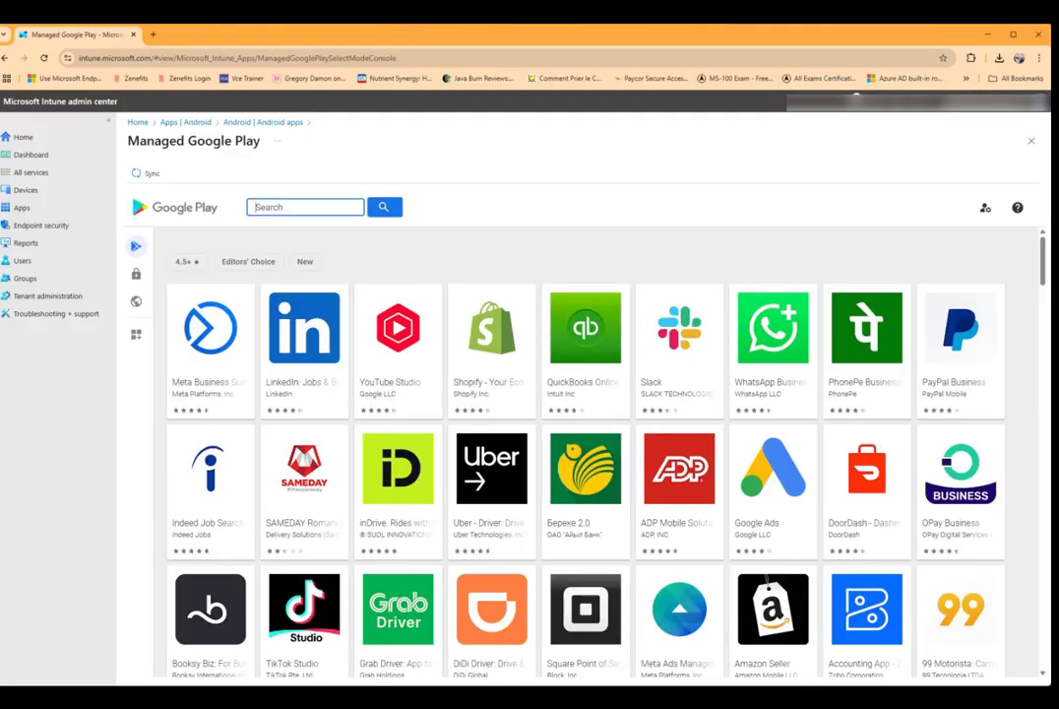
{"action": "type", "text": "Wor"}
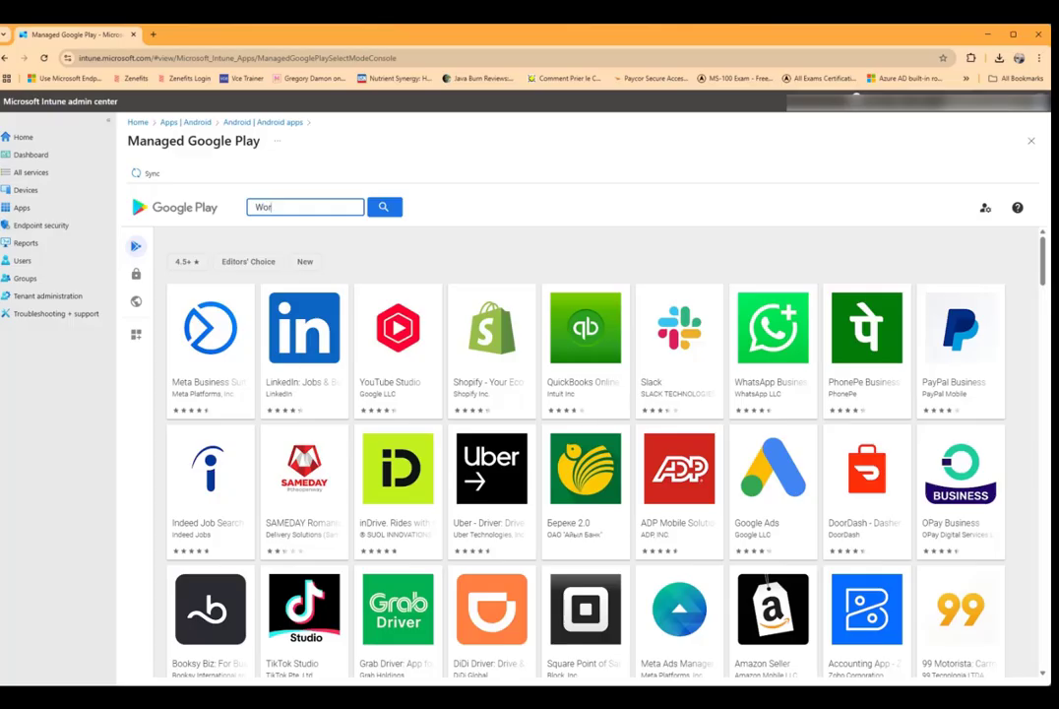
{"action": "left_click", "coordinate": [384, 207]}
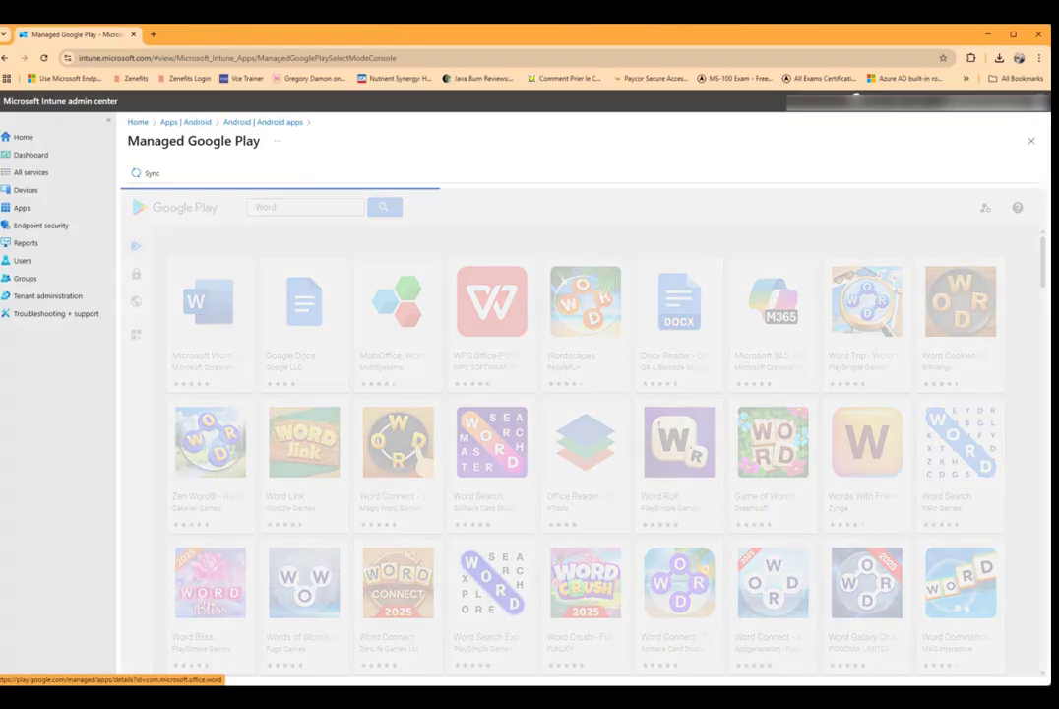
{"action": "left_click", "coordinate": [209, 300]}
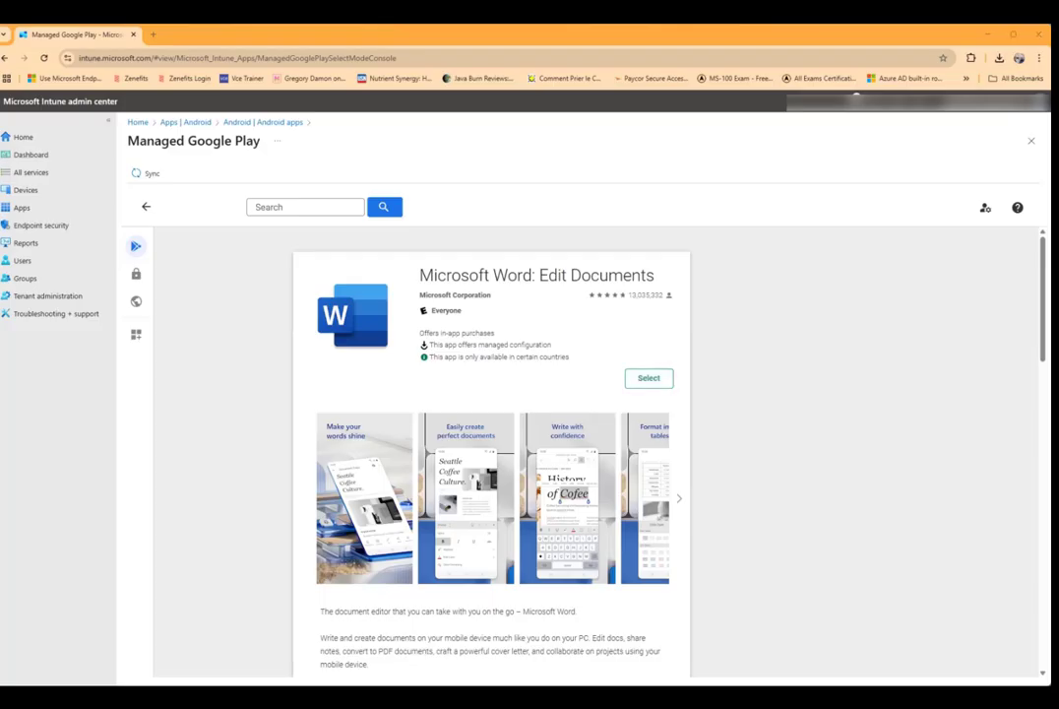
{"action": "left_click", "coordinate": [649, 378]}
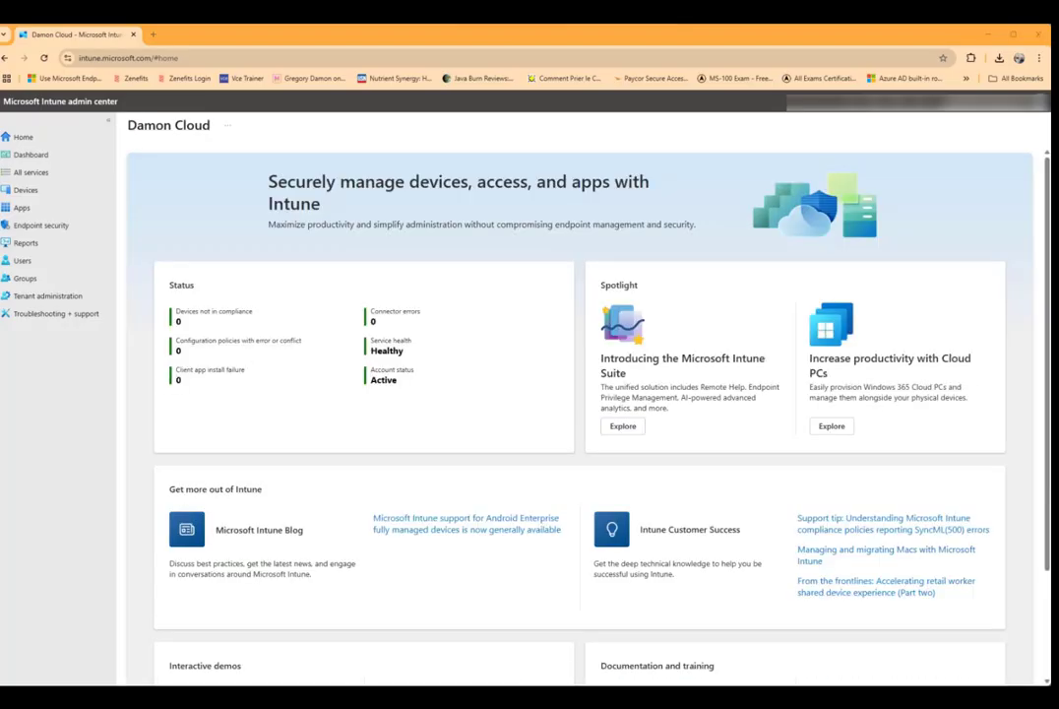
Go to Apps > Android and confirm Microsoft Word: Edit Documents is listed as the fifth app.
{"action": "left_click", "coordinate": [22, 206]}
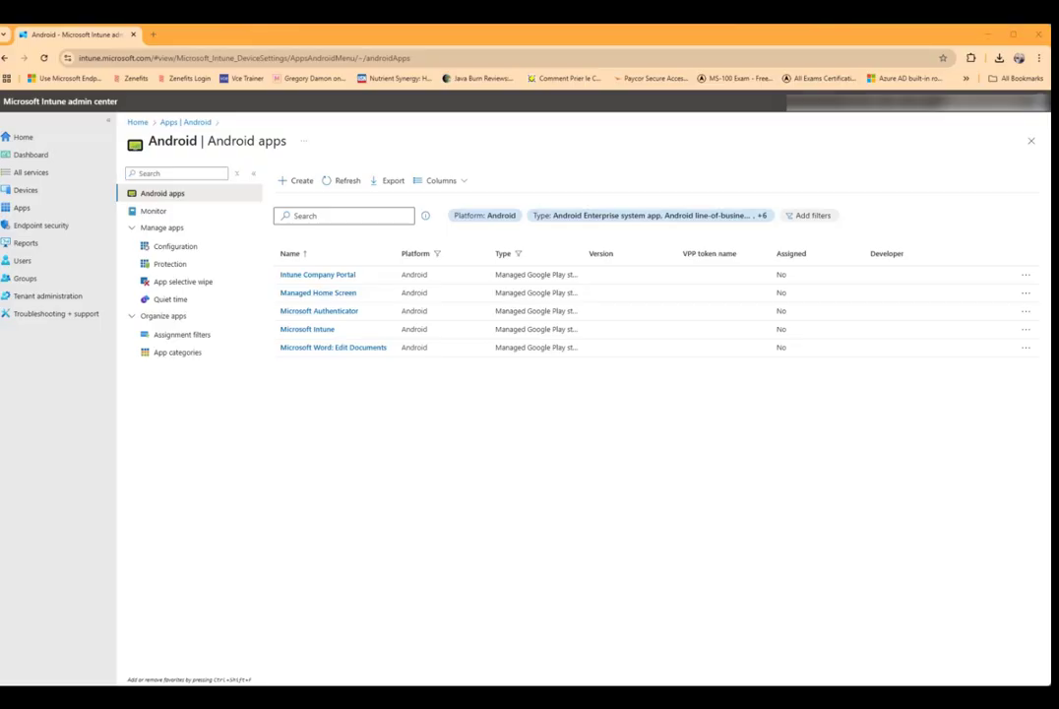
{"action": "left_click", "coordinate": [333, 347]}
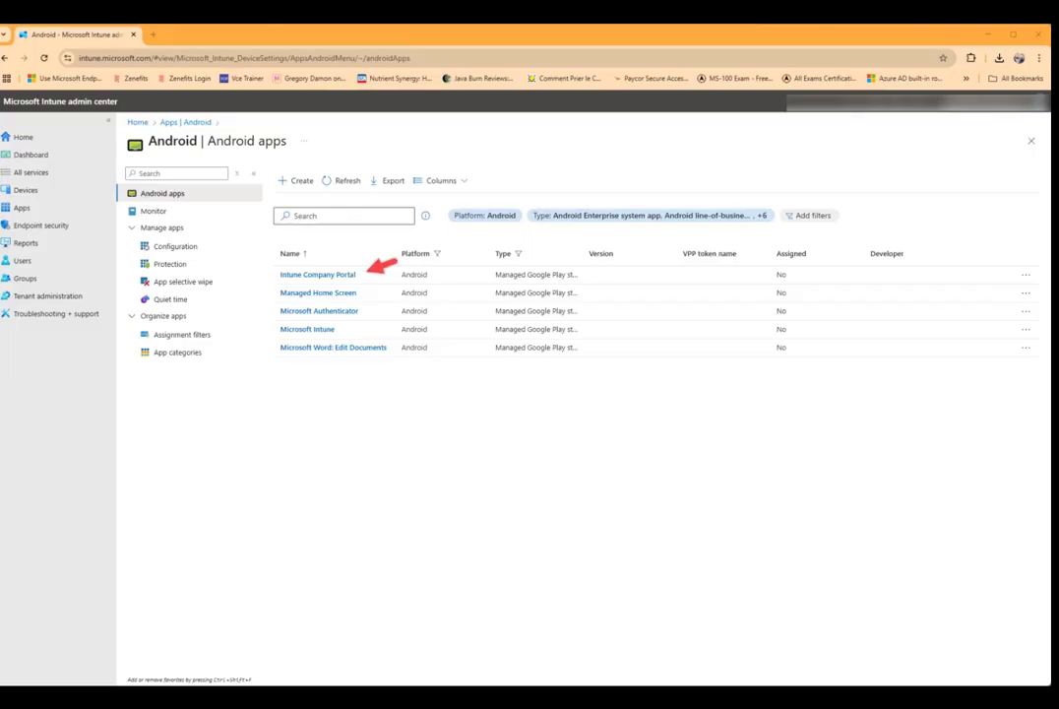
Open Intune Company Portal's properties and start editing its empty assignments.
{"action": "left_click", "coordinate": [317, 274]}
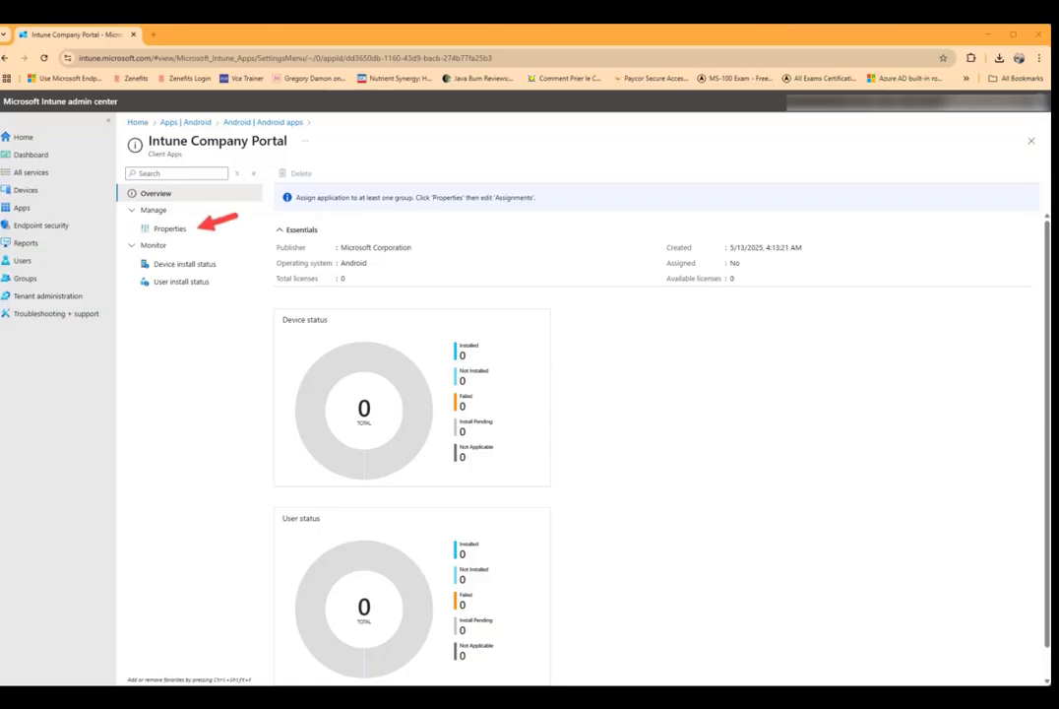
{"action": "left_click", "coordinate": [169, 229]}
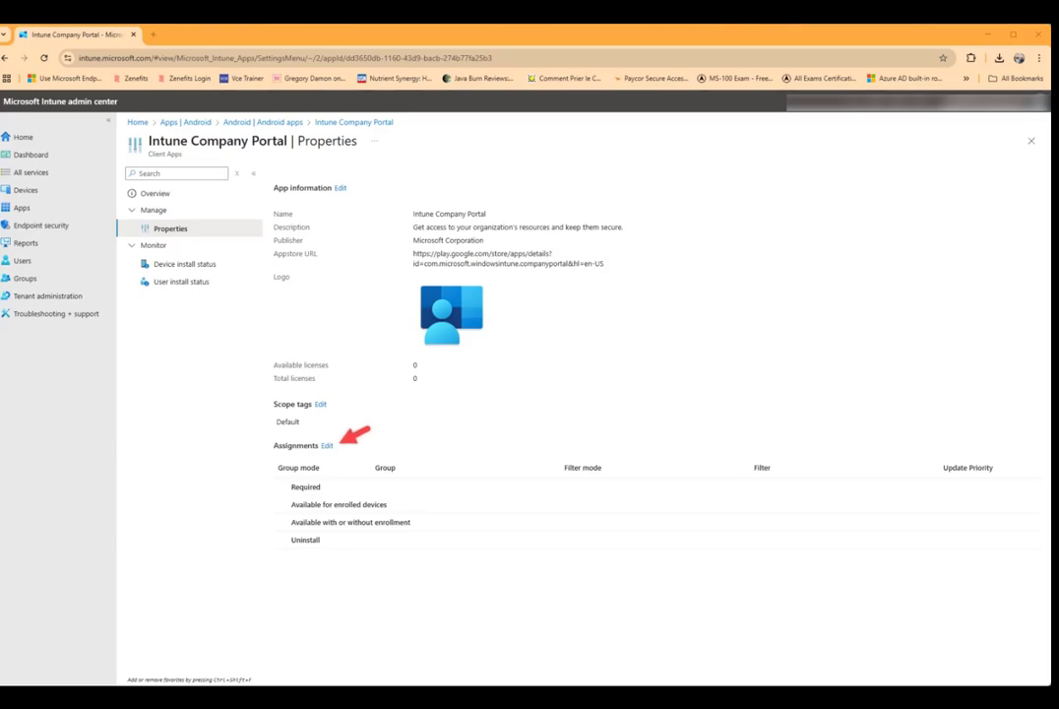
{"action": "left_click", "coordinate": [328, 445]}
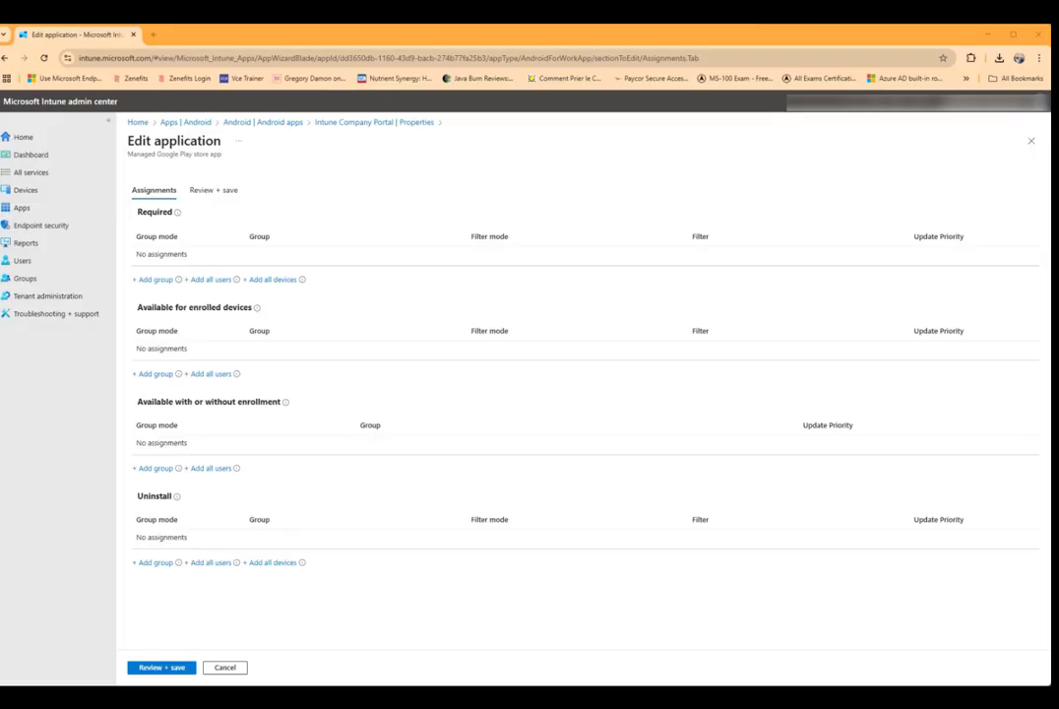
Assign Intune Company Portal as required for all devices, review and save, then dismiss the notification.
{"action": "left_click", "coordinate": [273, 279]}
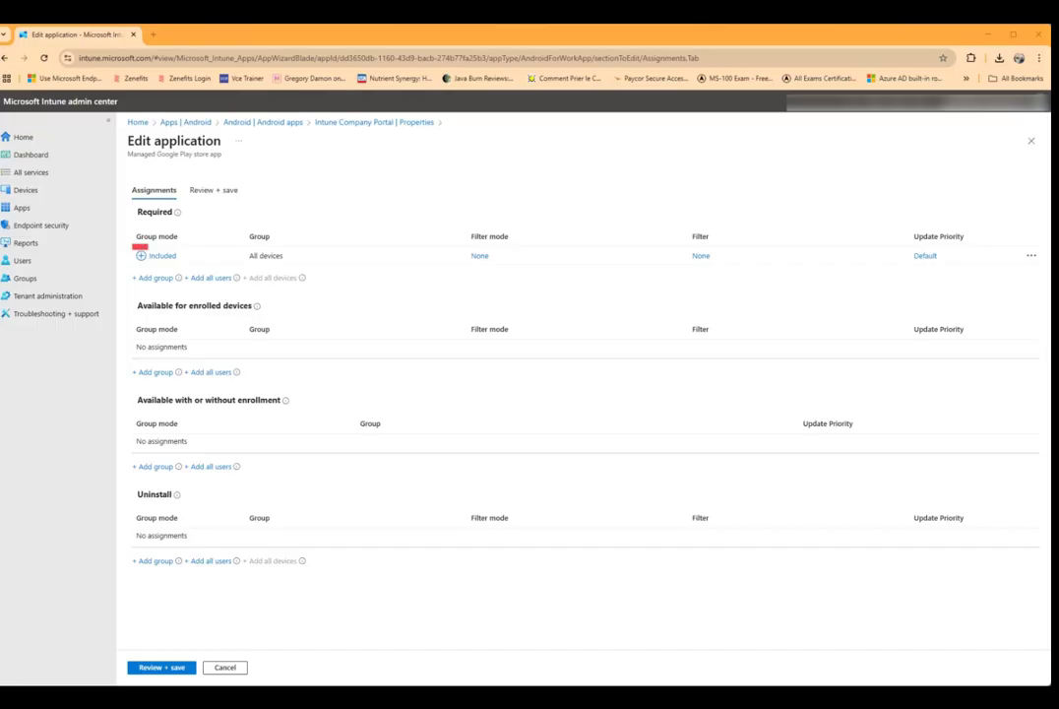
{"action": "left_click", "coordinate": [213, 255]}
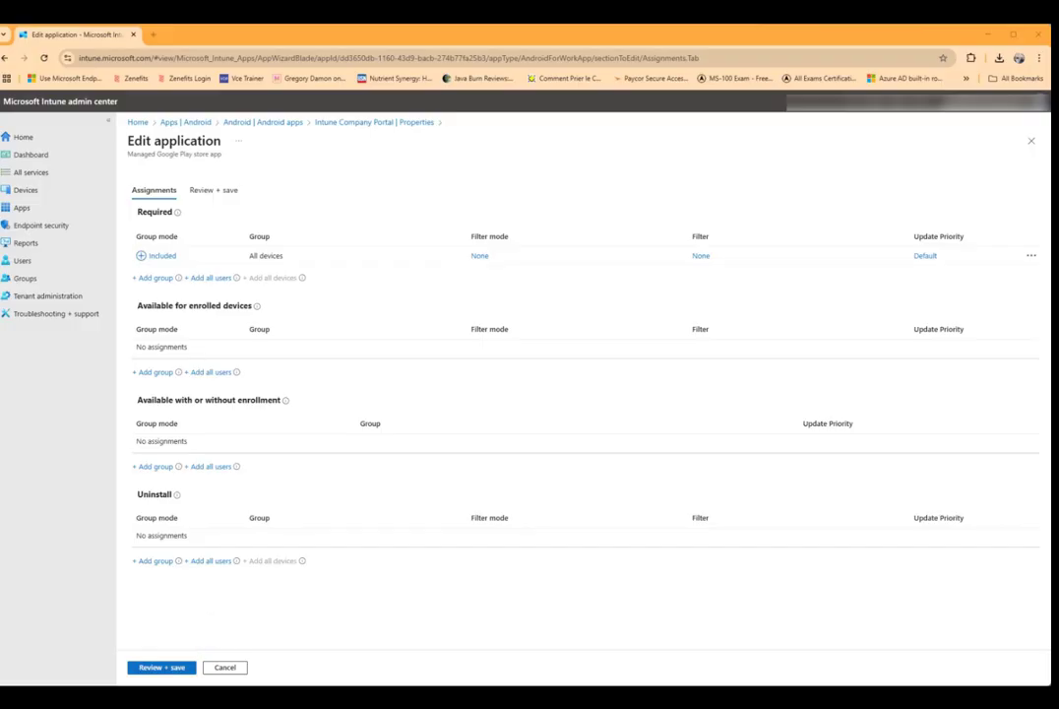
{"action": "left_click", "coordinate": [214, 190]}
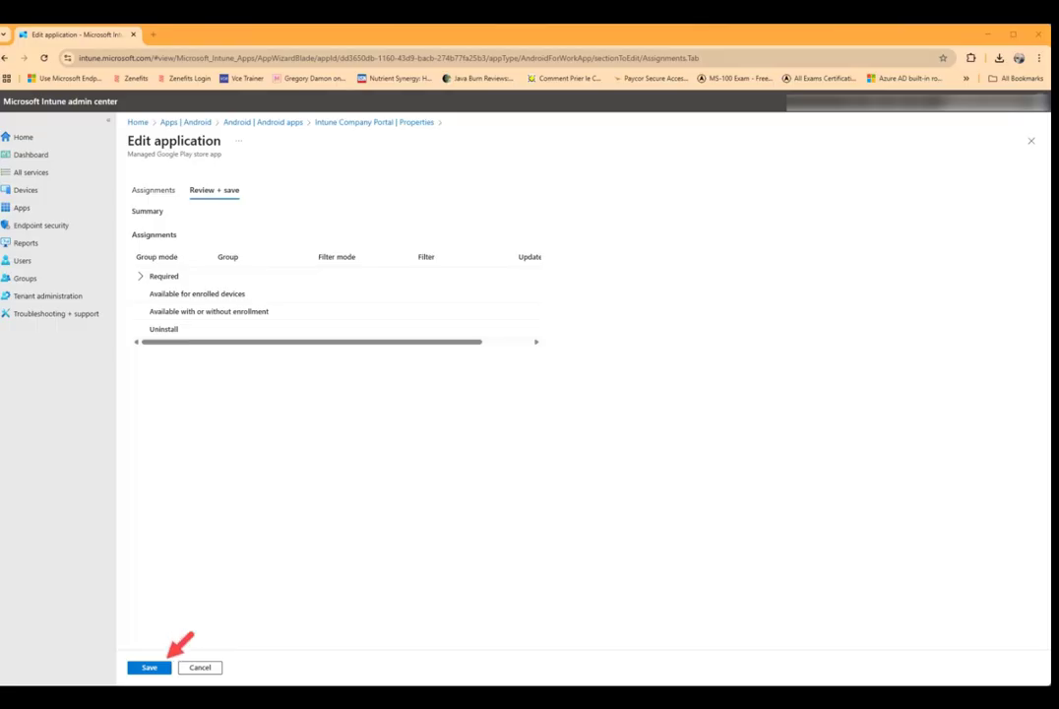
{"action": "left_click", "coordinate": [149, 667]}
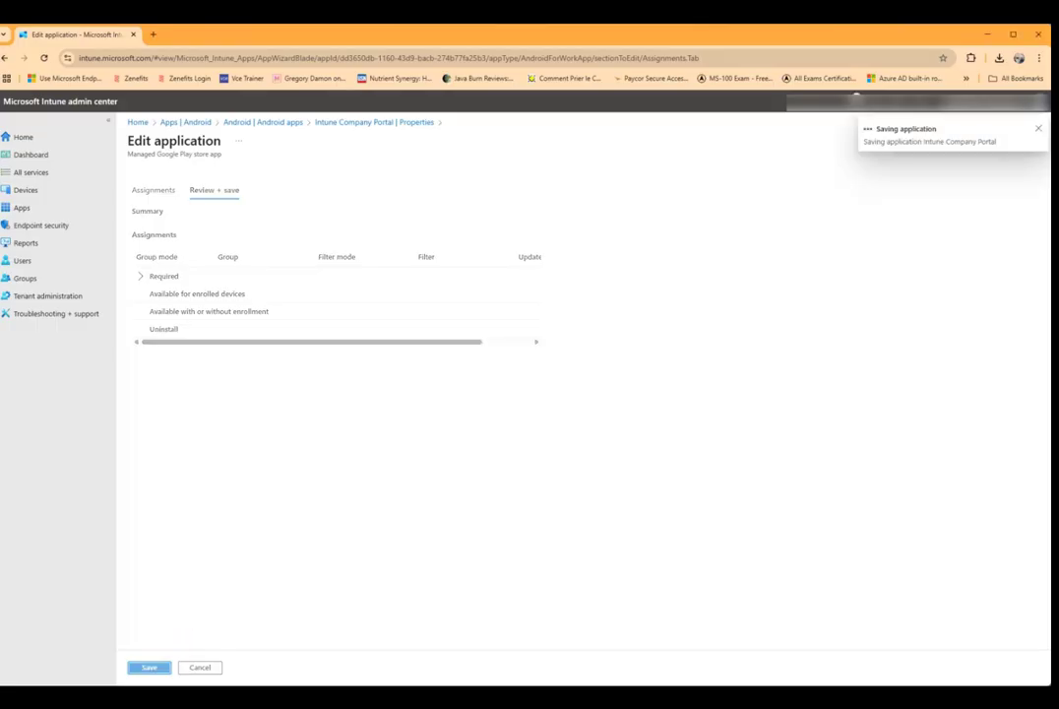
{"action": "left_click", "coordinate": [148, 667]}
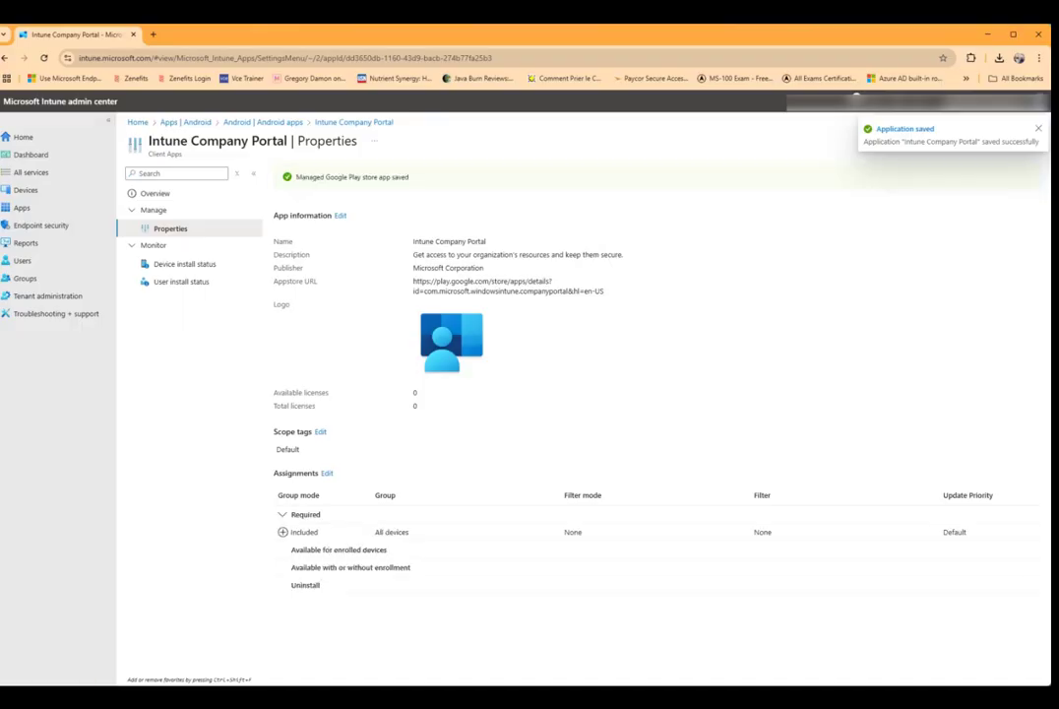
{"action": "left_click", "coordinate": [1038, 128]}
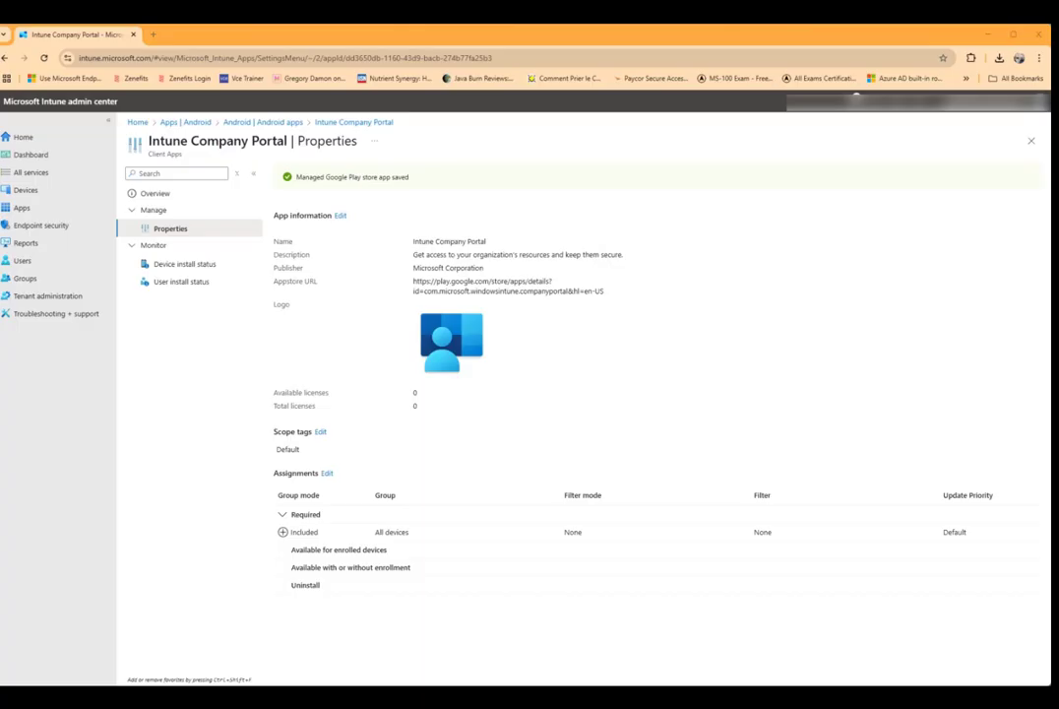
Return to Android apps and open Microsoft Word: Edit Documents, unassigned with zero installs.
{"action": "left_click", "coordinate": [279, 121]}
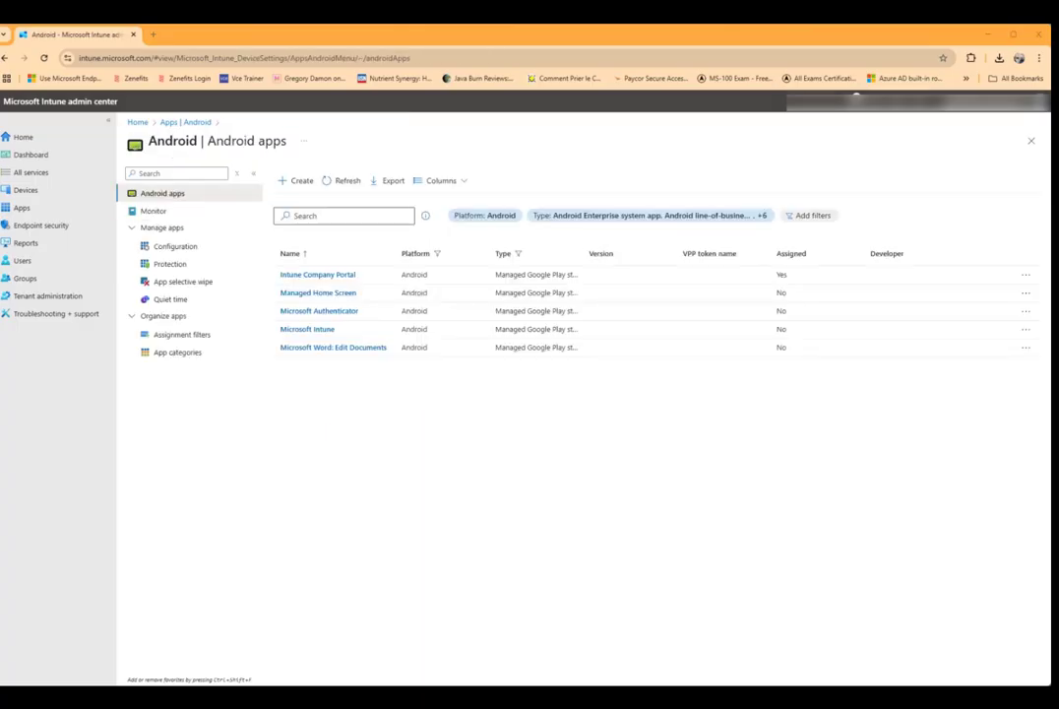
{"action": "left_click", "coordinate": [317, 273]}
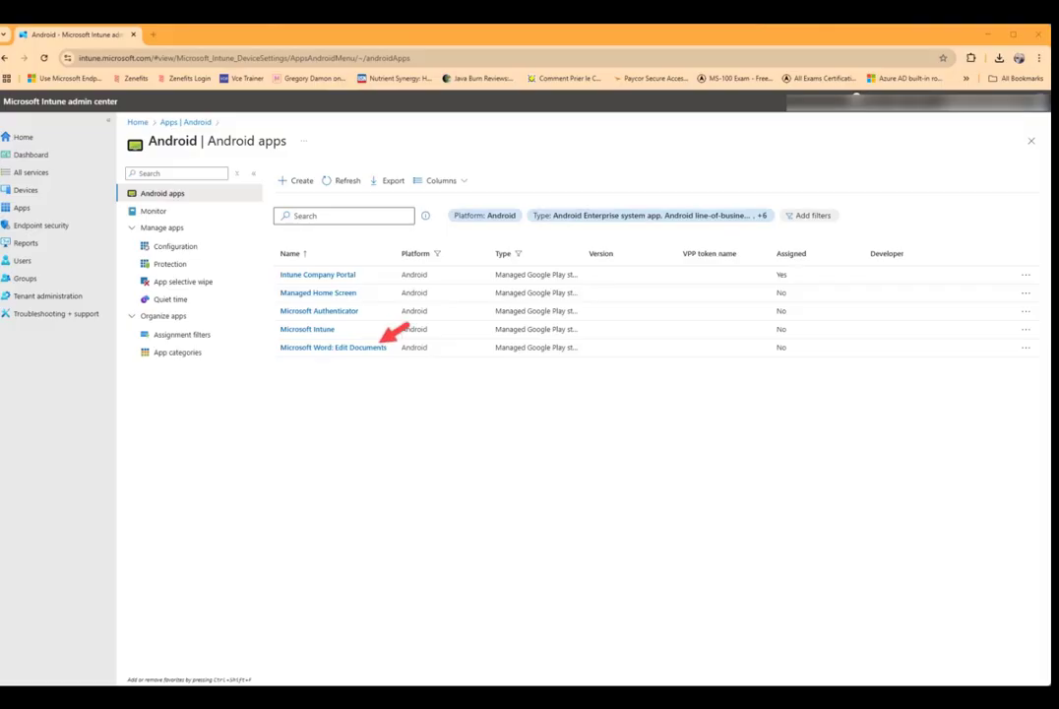
{"action": "left_click", "coordinate": [333, 348]}
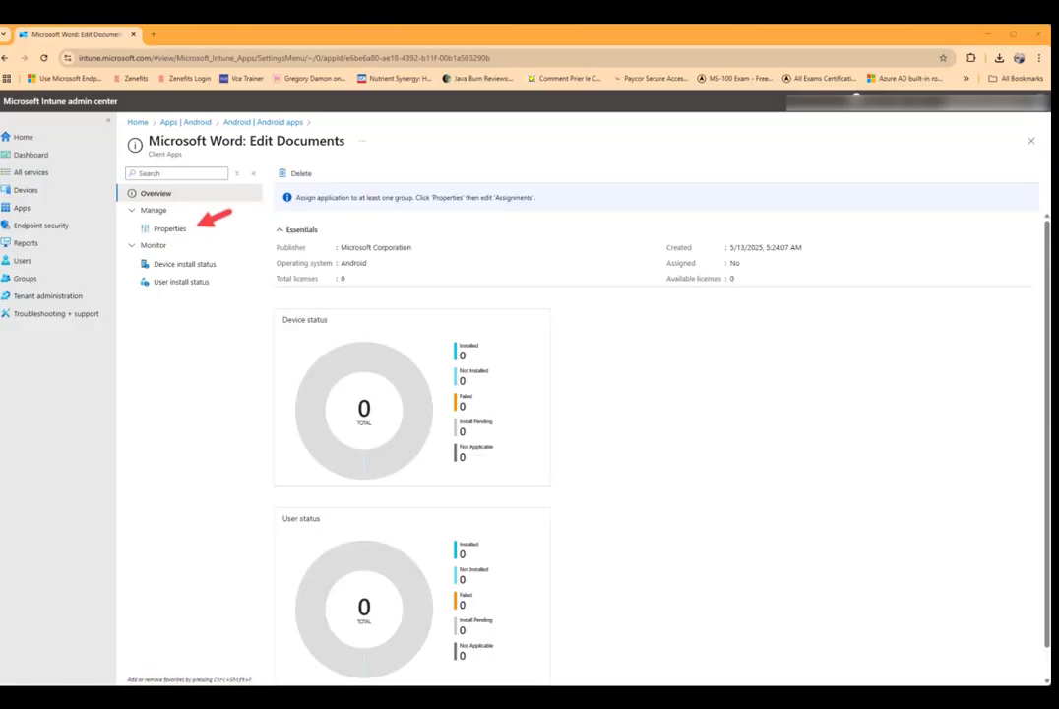
Add All Users as available for enrolled devices in Word's assignments and review them.
{"action": "left_click", "coordinate": [169, 229]}
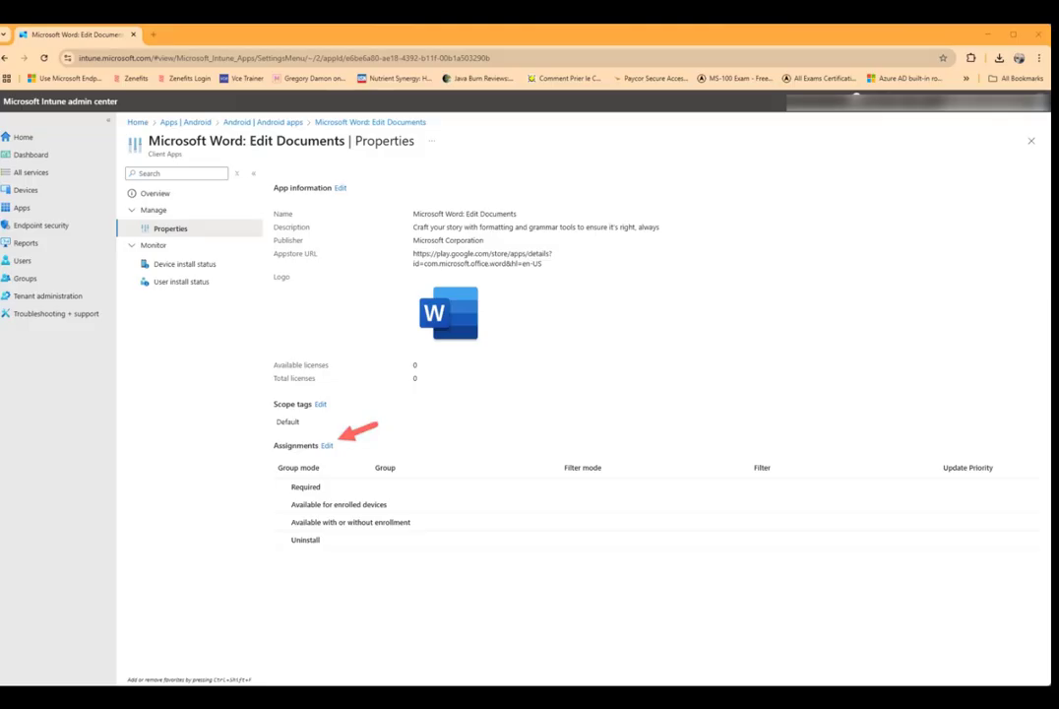
{"action": "left_click", "coordinate": [327, 445]}
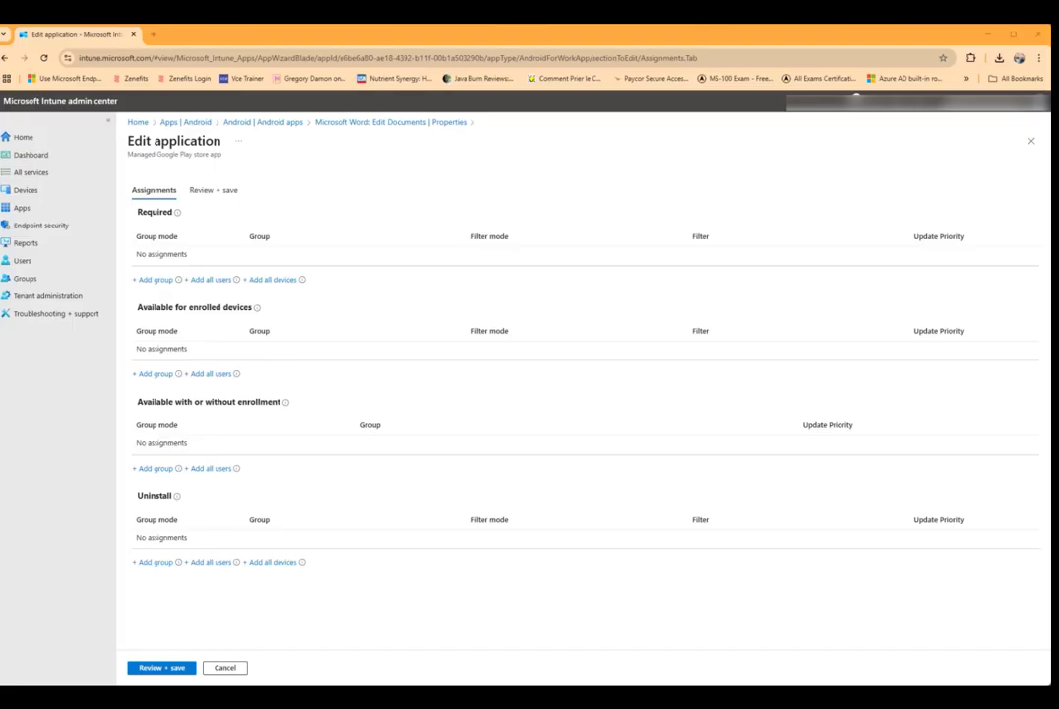
{"action": "mouse_move", "coordinate": [210, 373]}
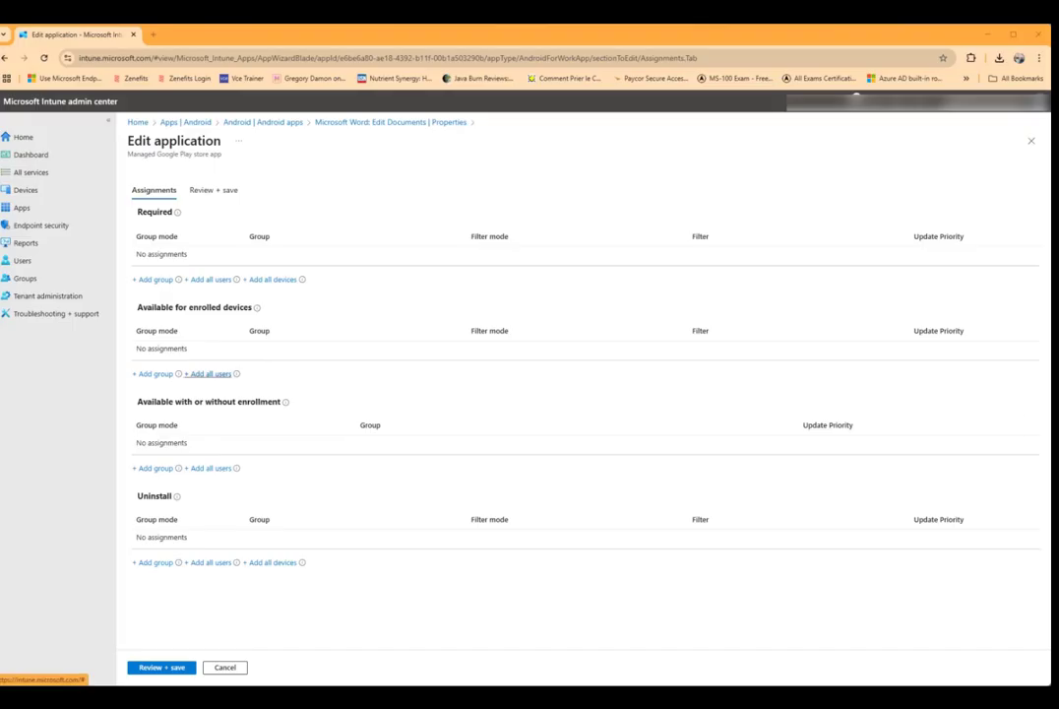
{"action": "left_click", "coordinate": [210, 373]}
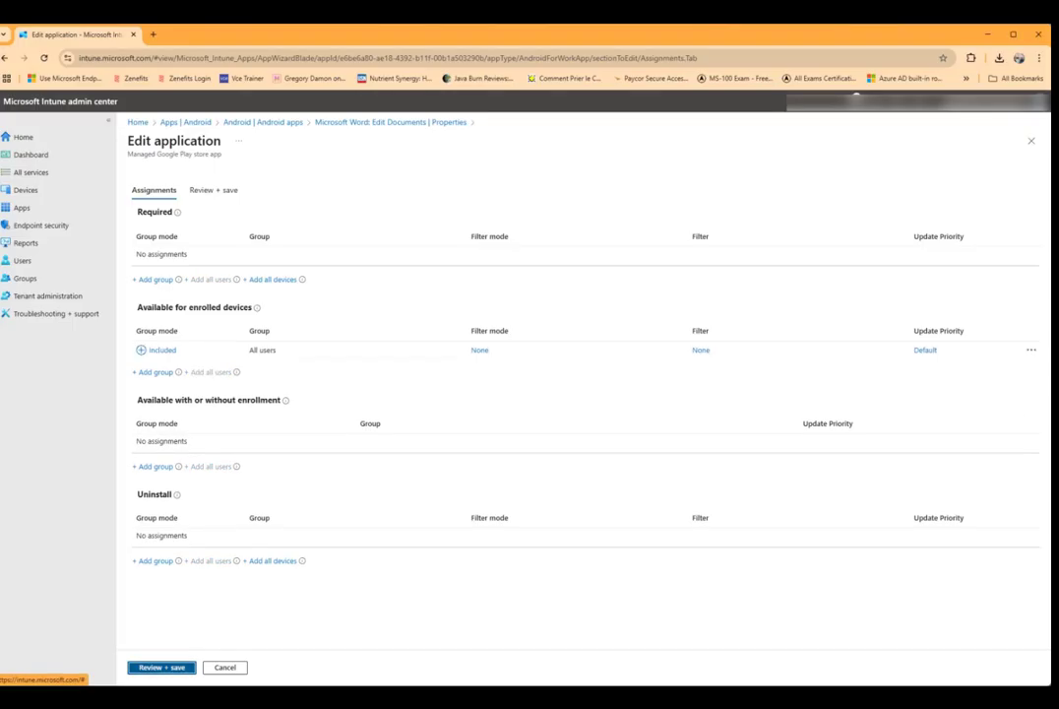
{"action": "left_click", "coordinate": [161, 667]}
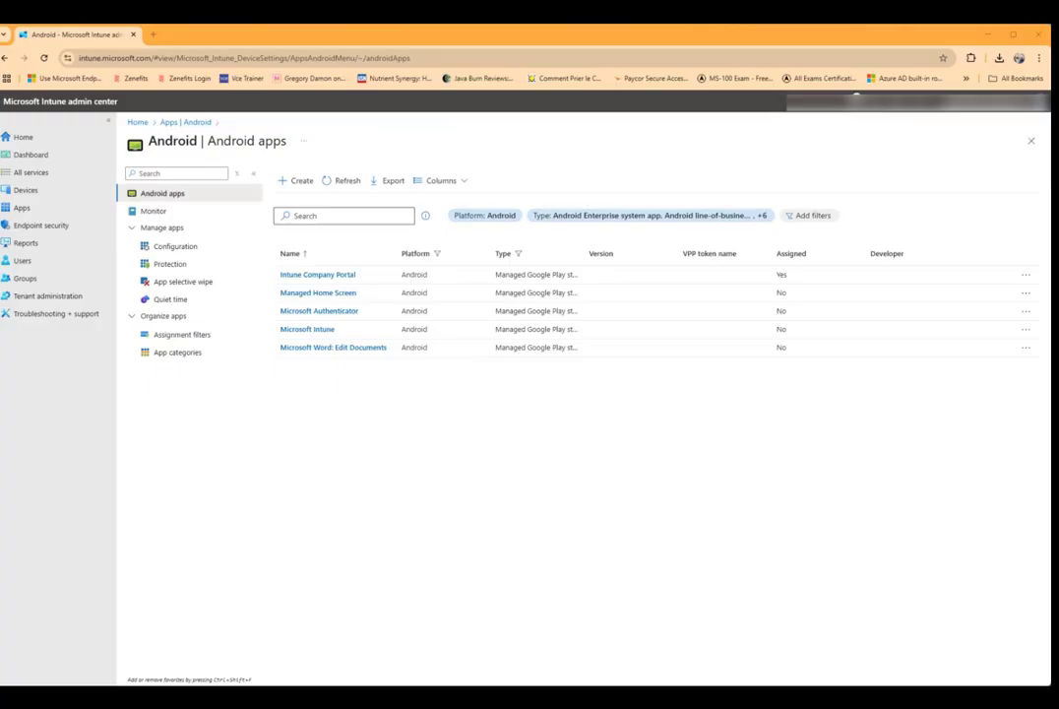
Open Microsoft Word: Edit Documents to check its device install status, still Not installed.
{"action": "left_click", "coordinate": [333, 347]}
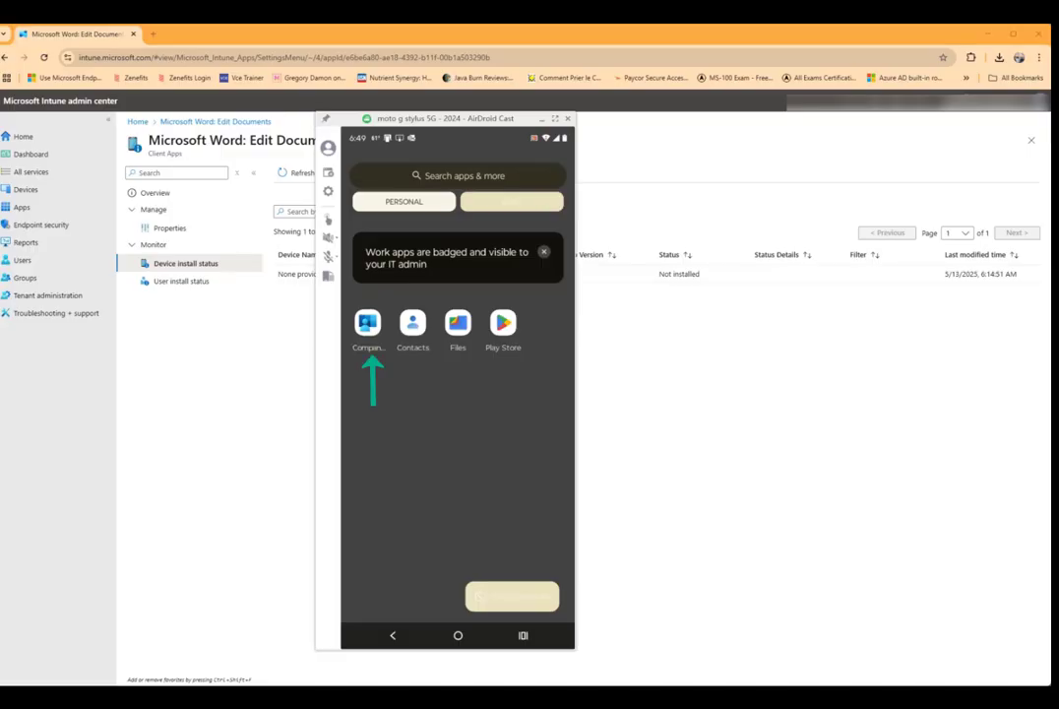
Launch Company Portal on the cast phone and reach Microsoft Word's Play Store listing.
{"action": "left_click", "coordinate": [368, 323]}
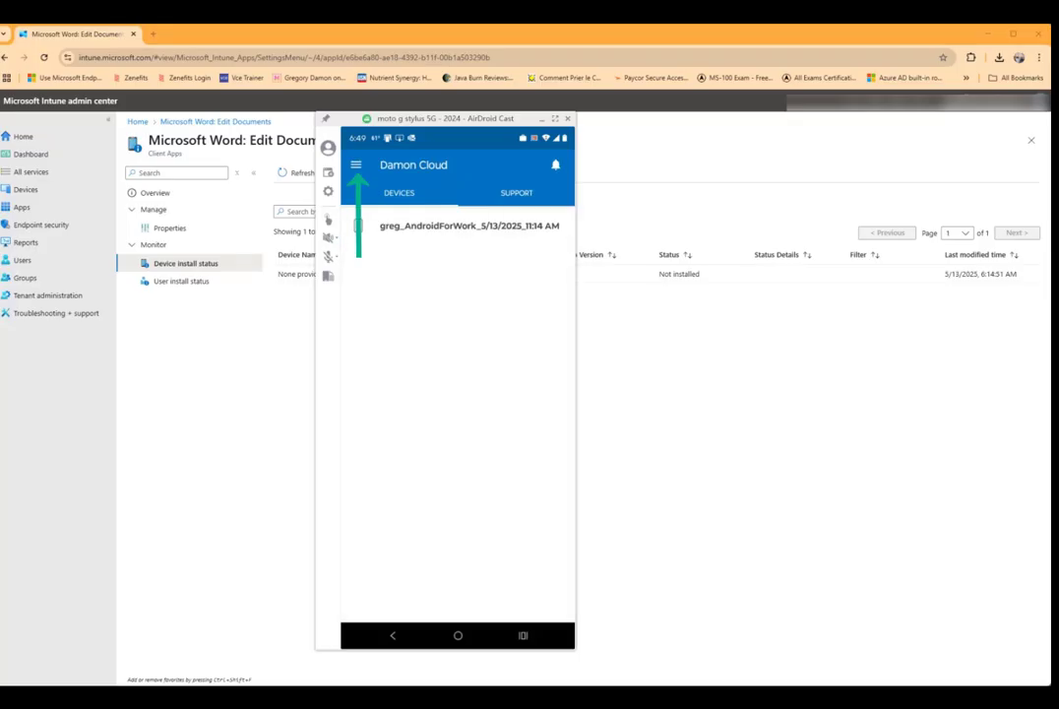
{"action": "left_click", "coordinate": [542, 119]}
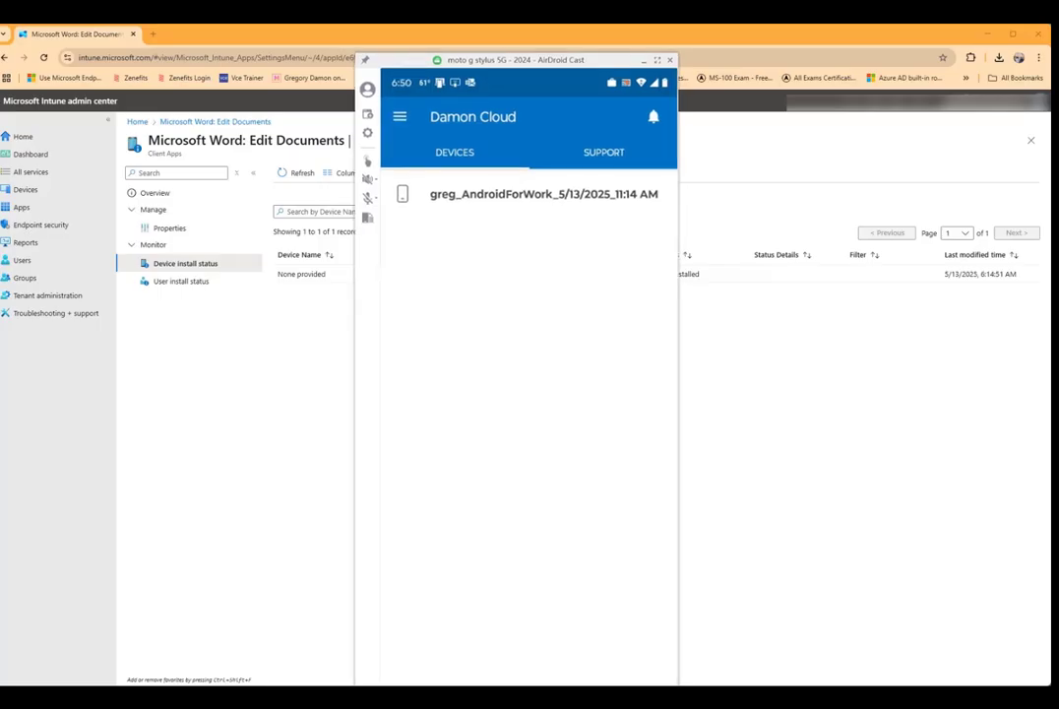
{"action": "left_click", "coordinate": [400, 116]}
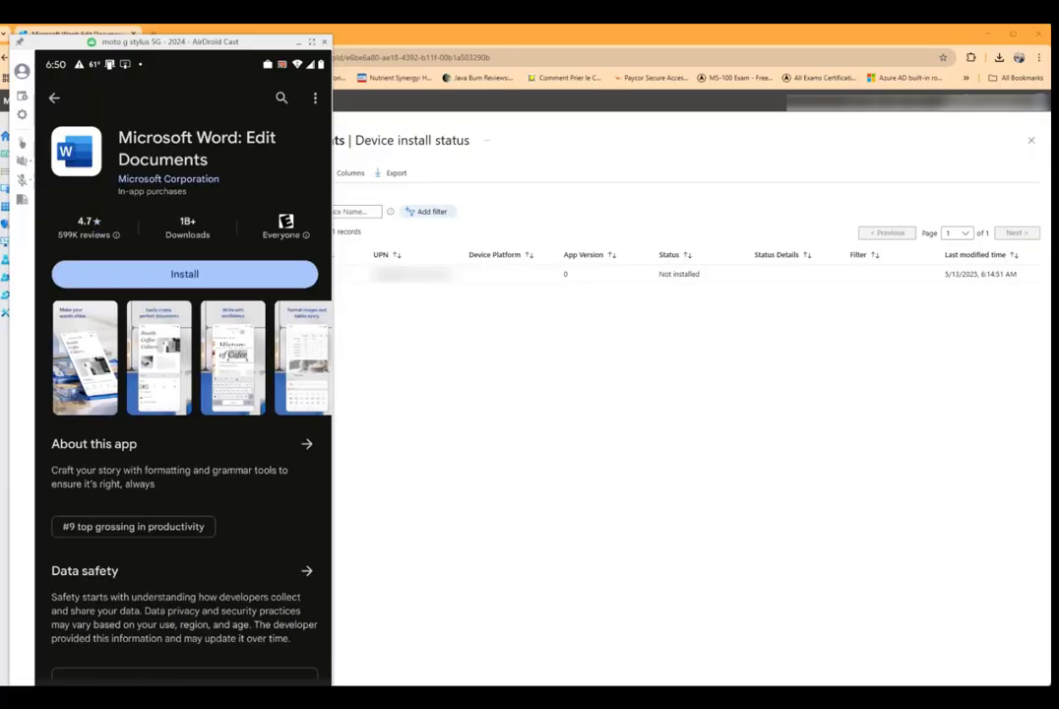
Install and open Microsoft Word on the phone, then return to Intune's Android apps list.
{"action": "left_click", "coordinate": [184, 274]}
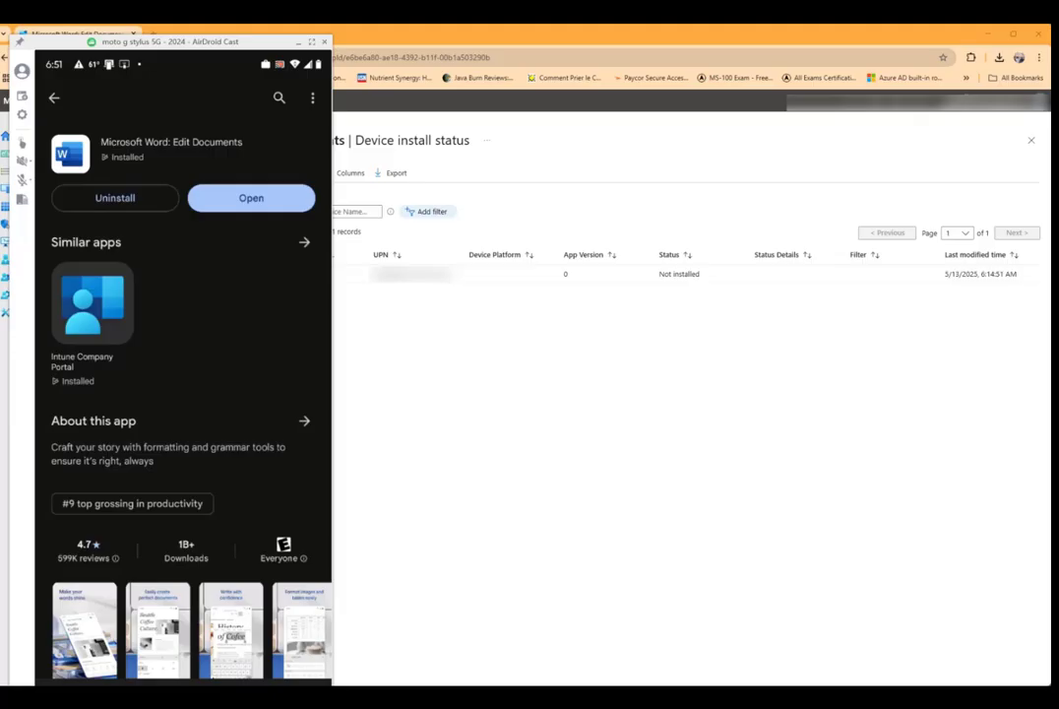
{"action": "left_click", "coordinate": [251, 198]}
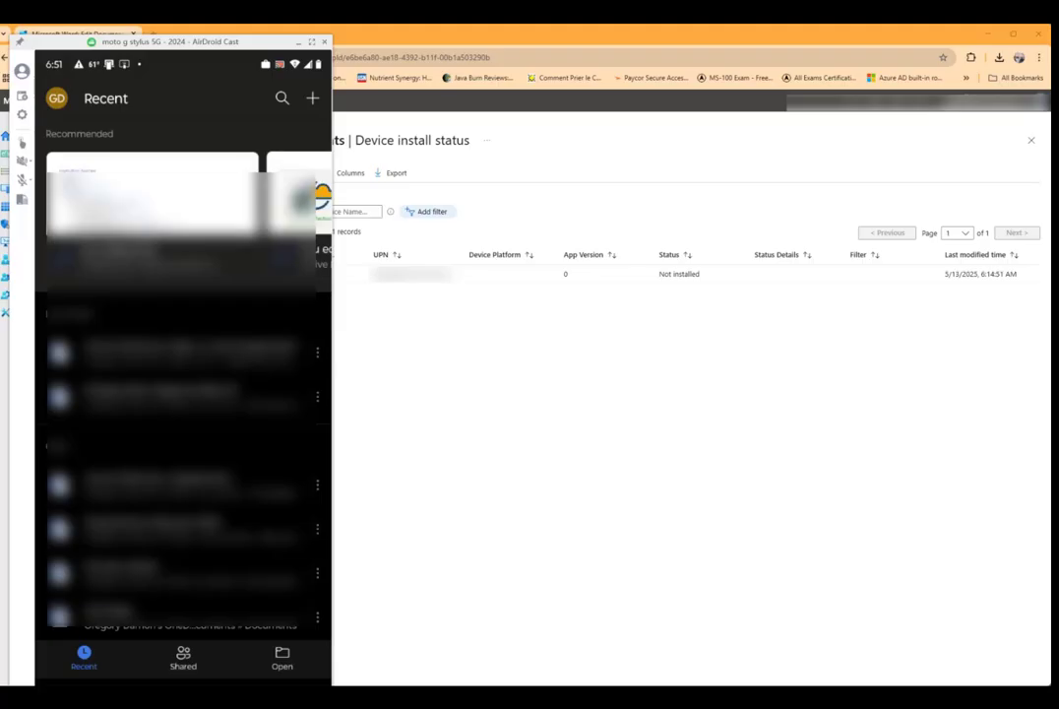
{"action": "left_click", "coordinate": [151, 197]}
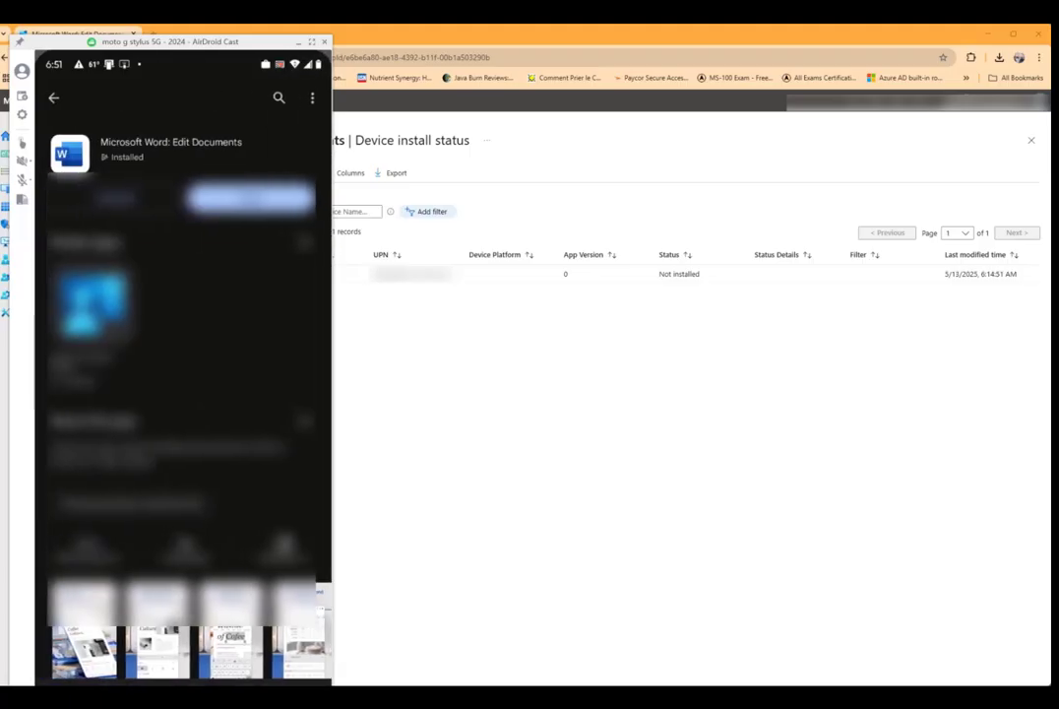
{"action": "left_click", "coordinate": [53, 98]}
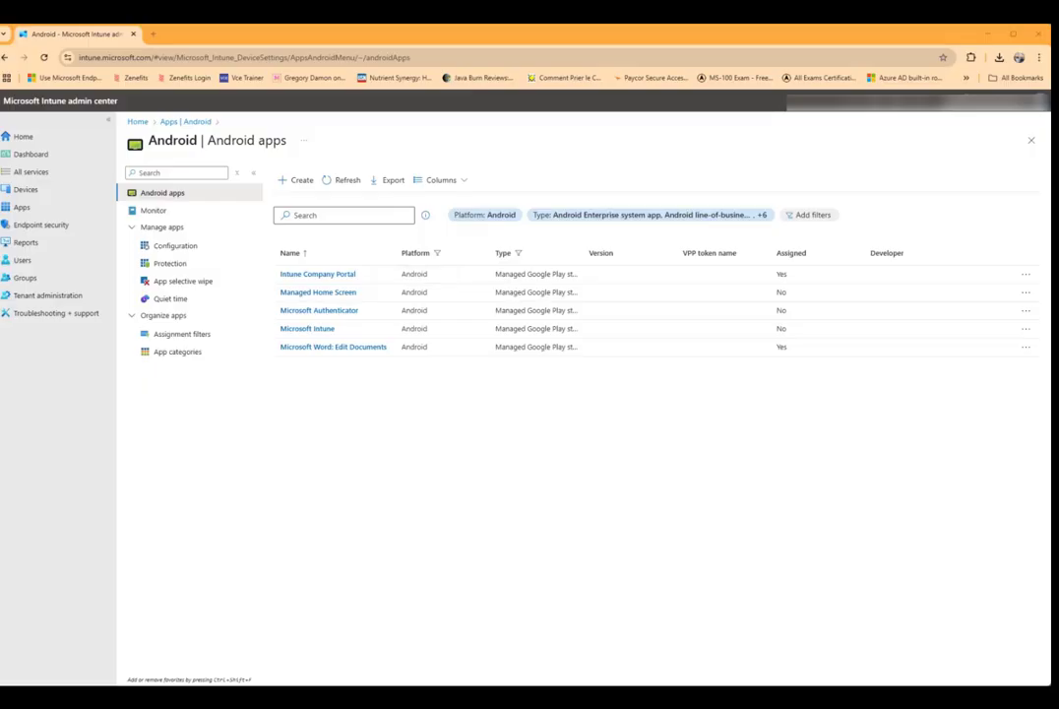
{"action": "mouse_move", "coordinate": [332, 346]}
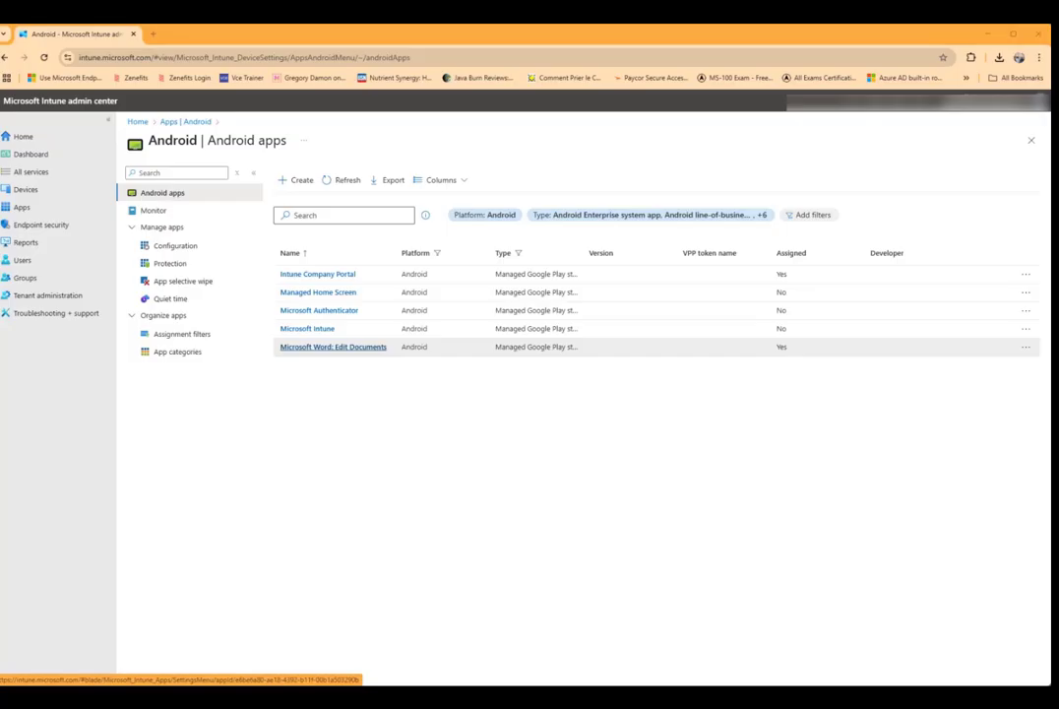
Open Word's Installed count to see it installed on the Android 14 device, version 16.0.
{"action": "left_click", "coordinate": [333, 347]}
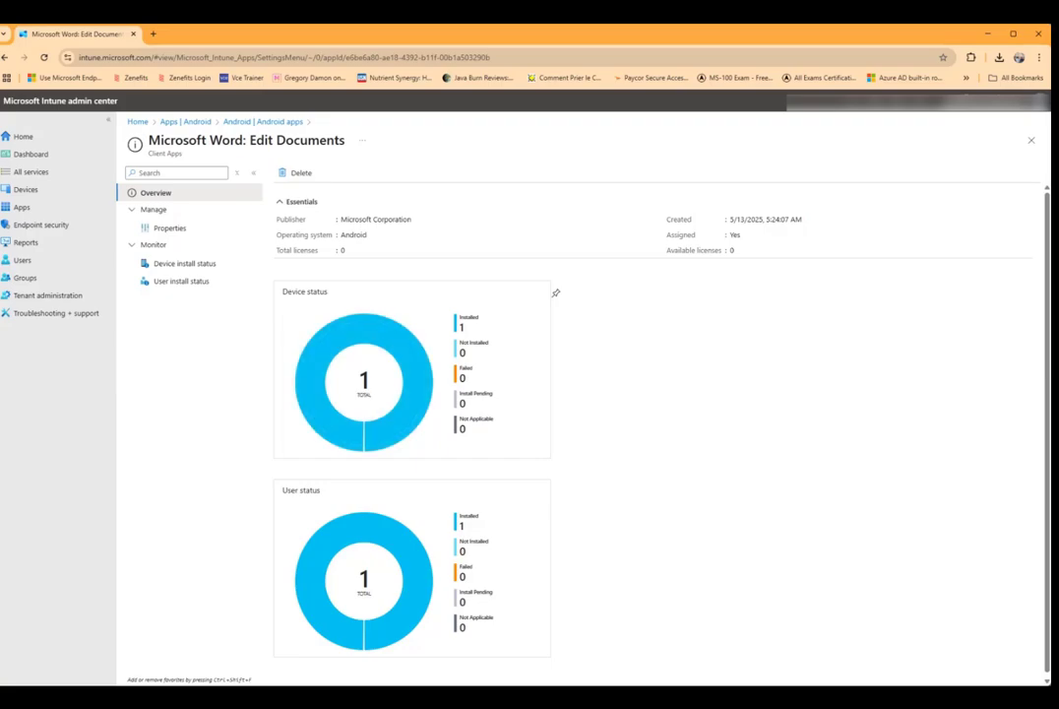
{"action": "left_click", "coordinate": [184, 263]}
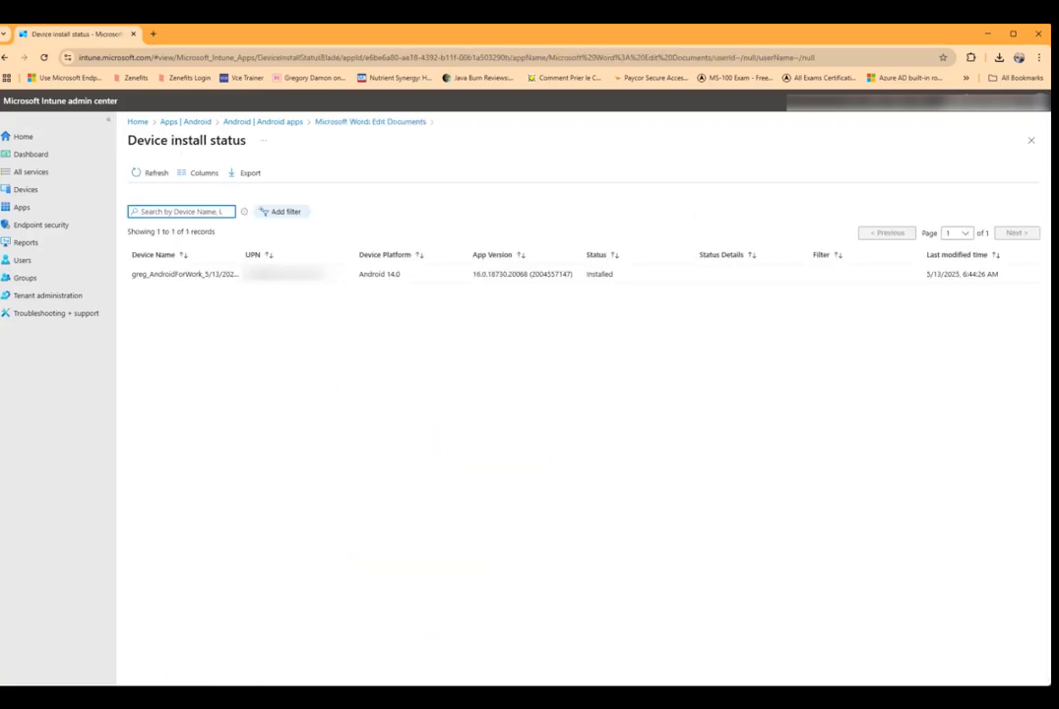